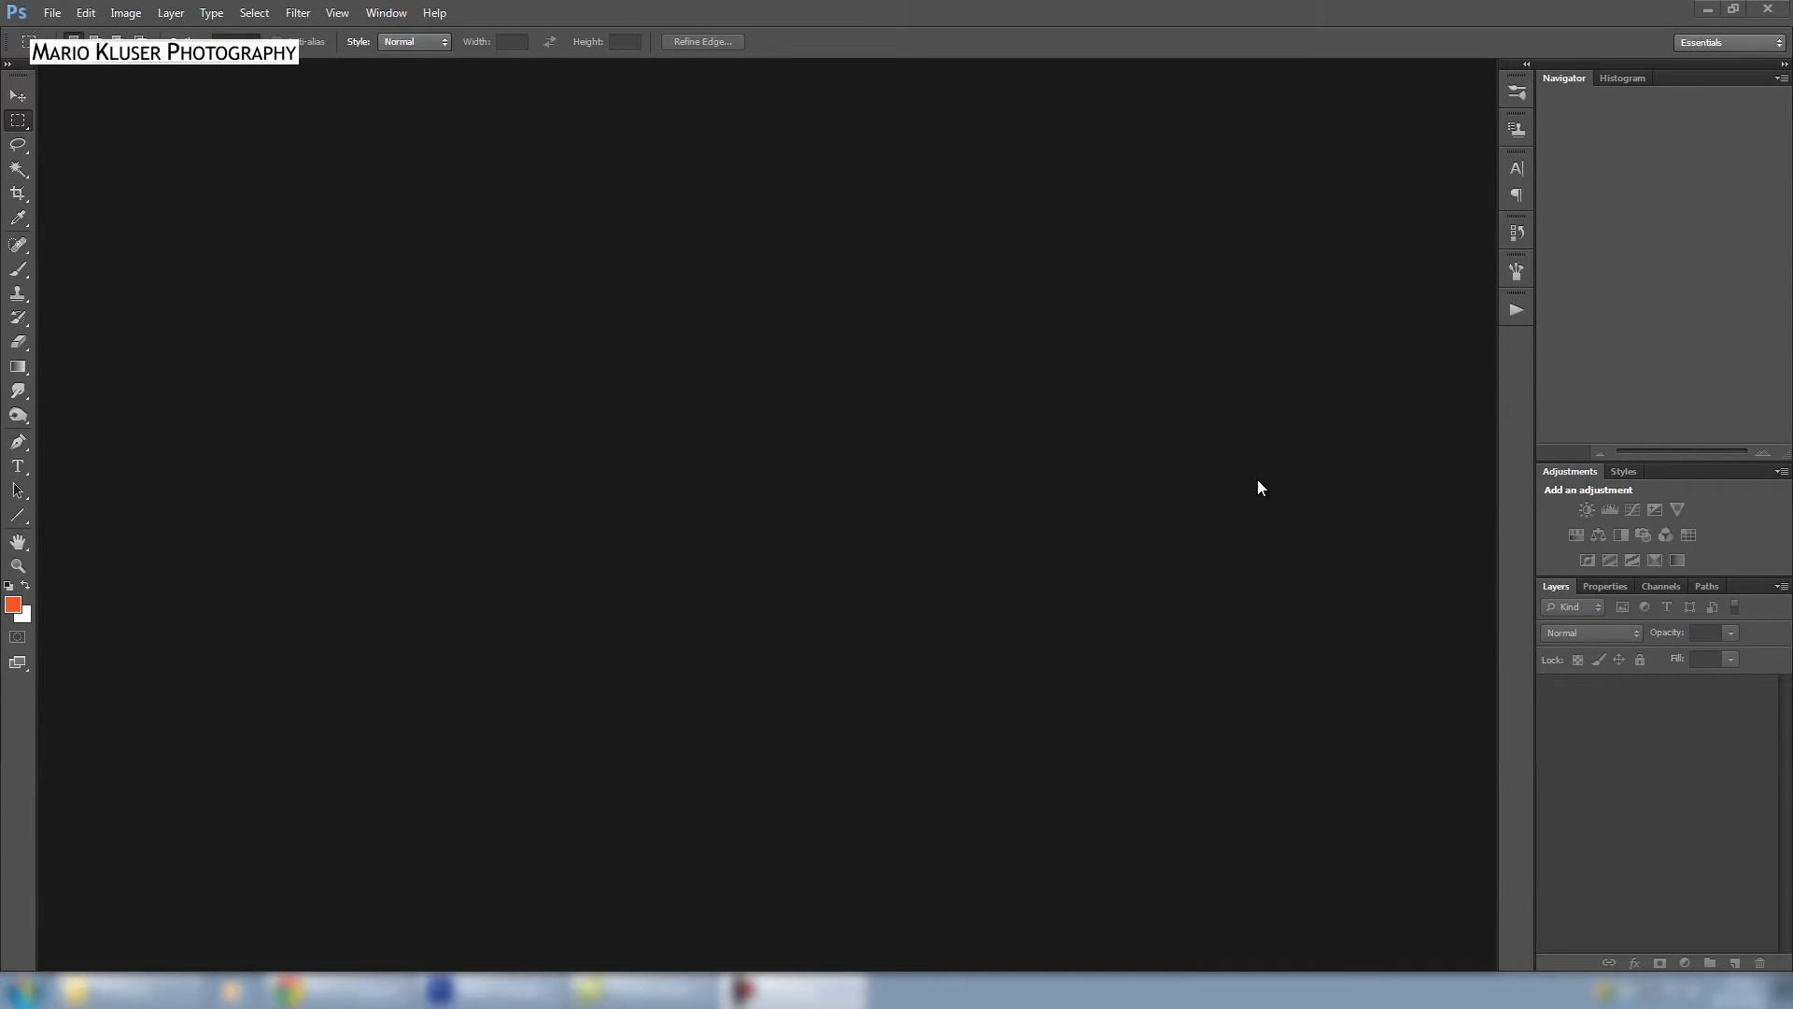
mouse_move(1514, 314)
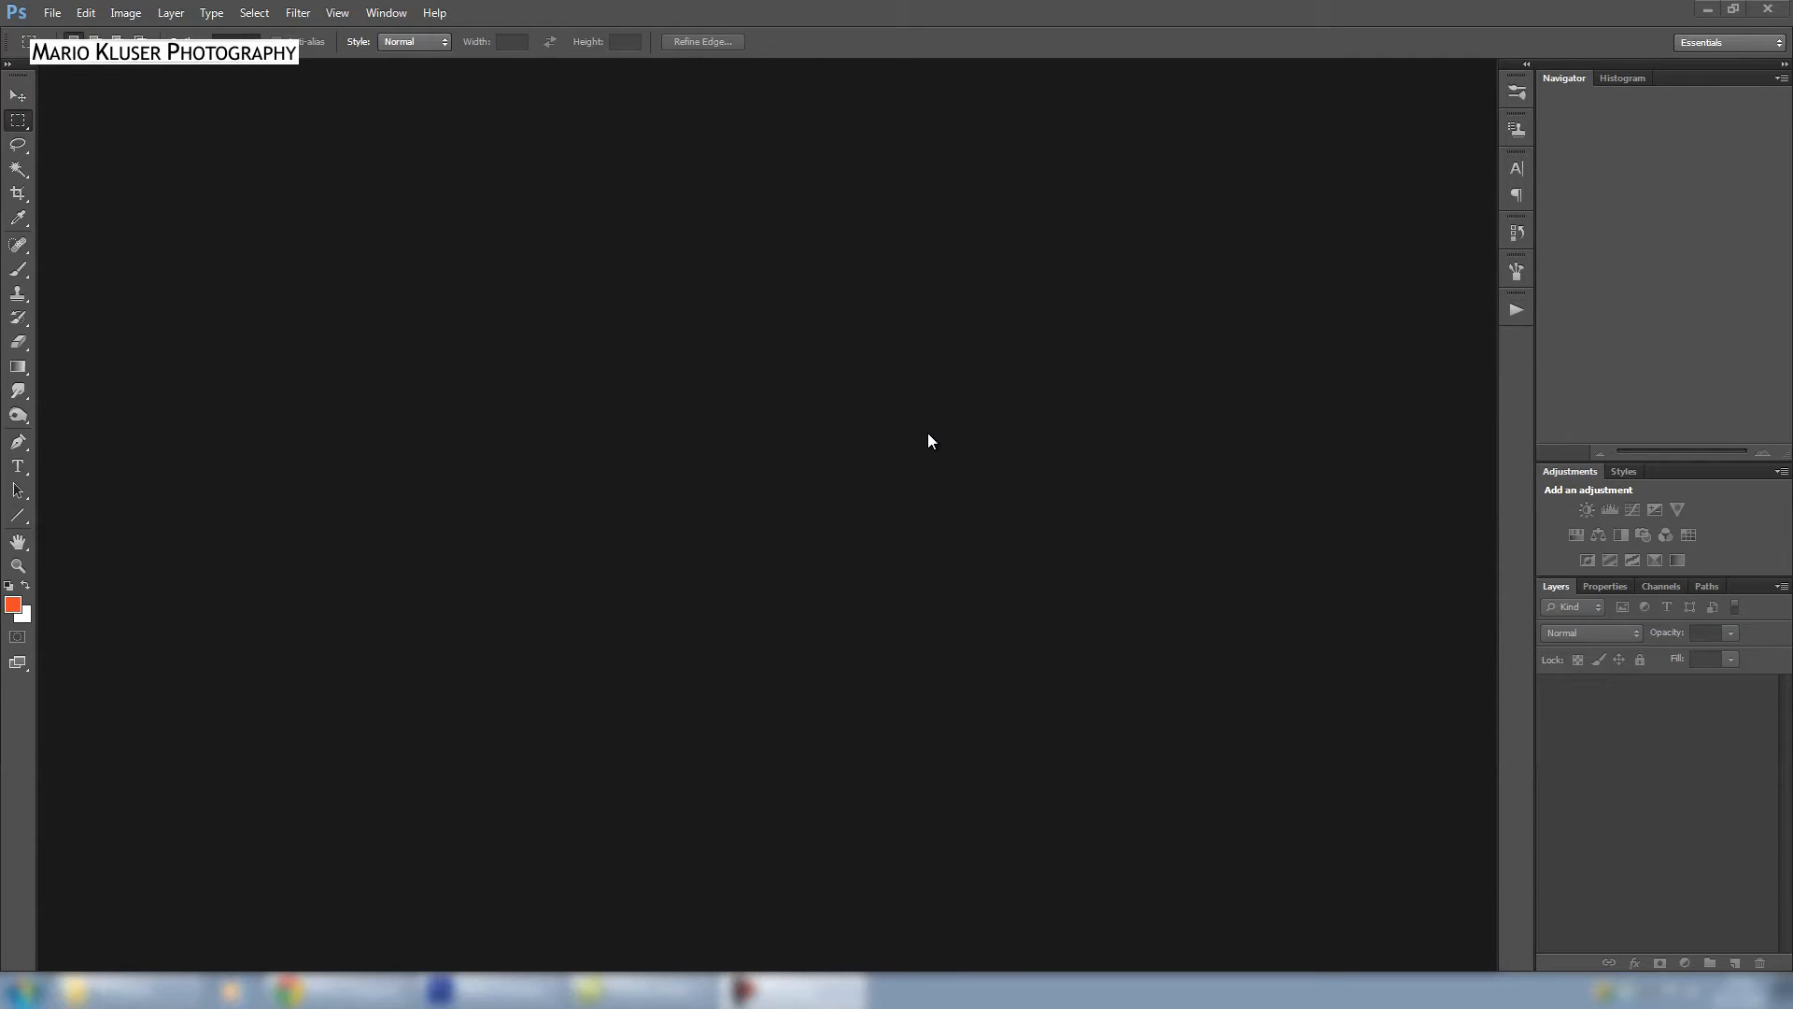
mouse_move(1505, 324)
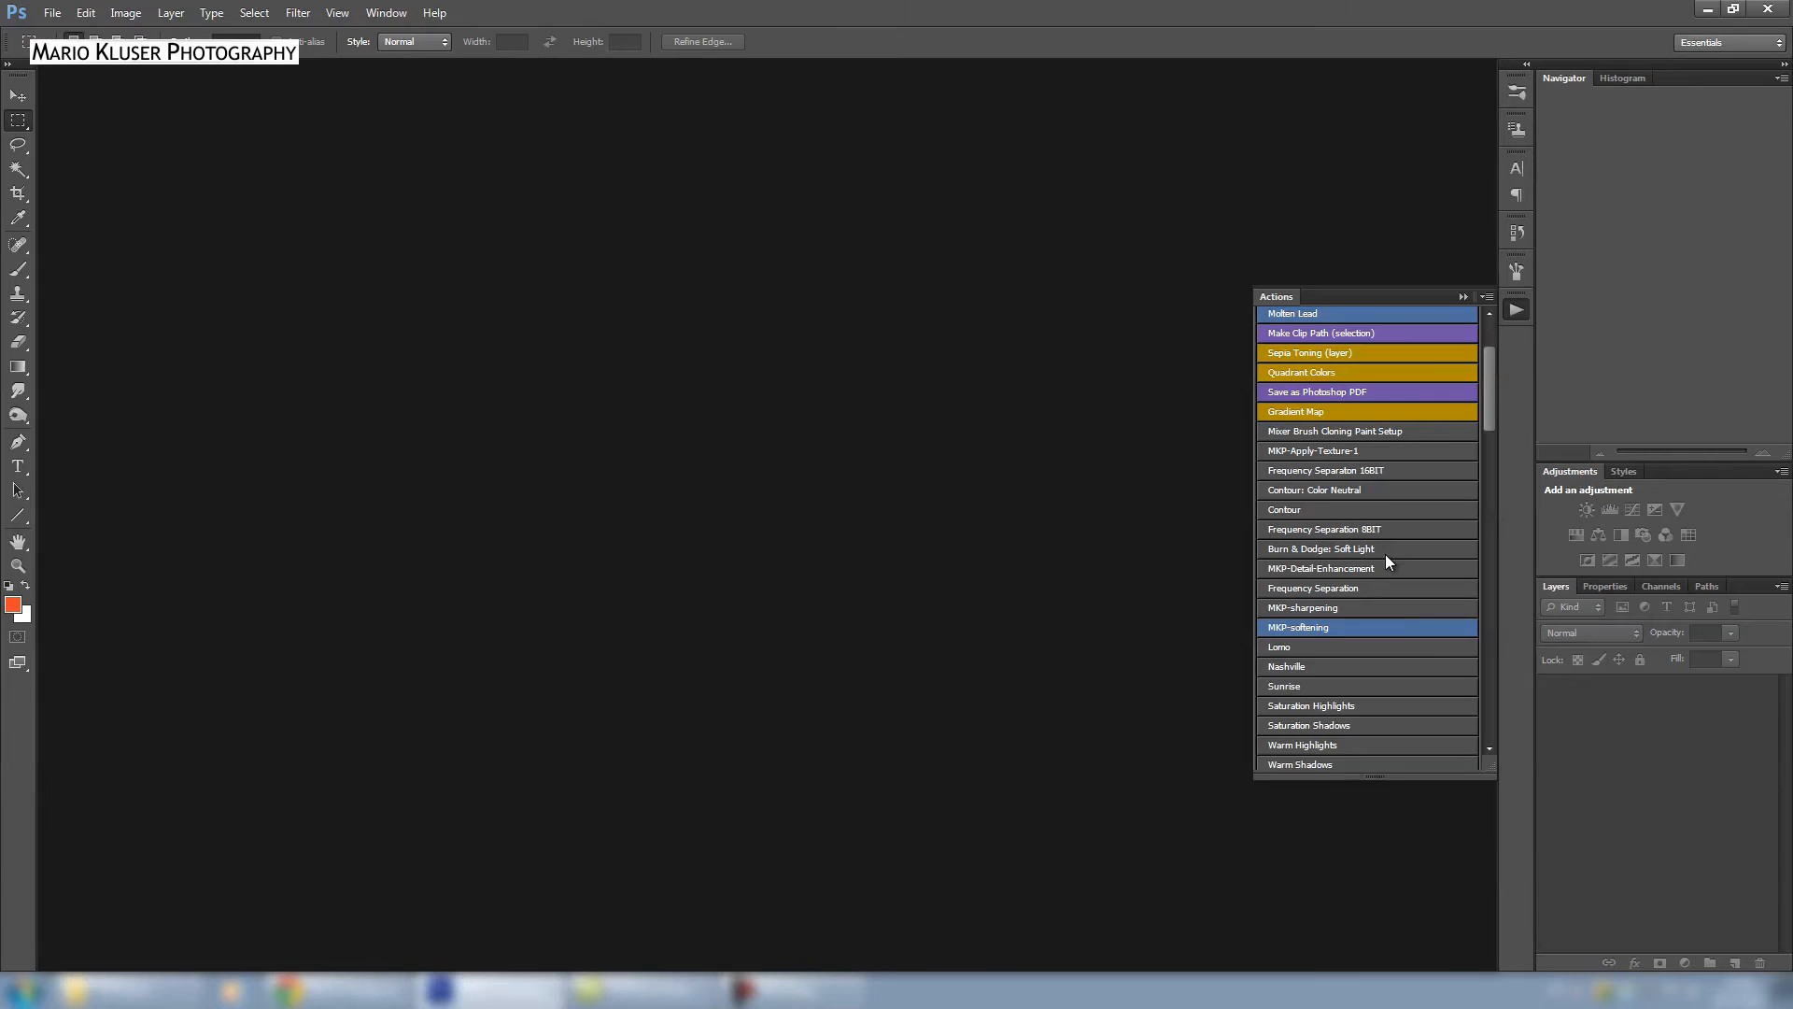
mouse_move(1486, 304)
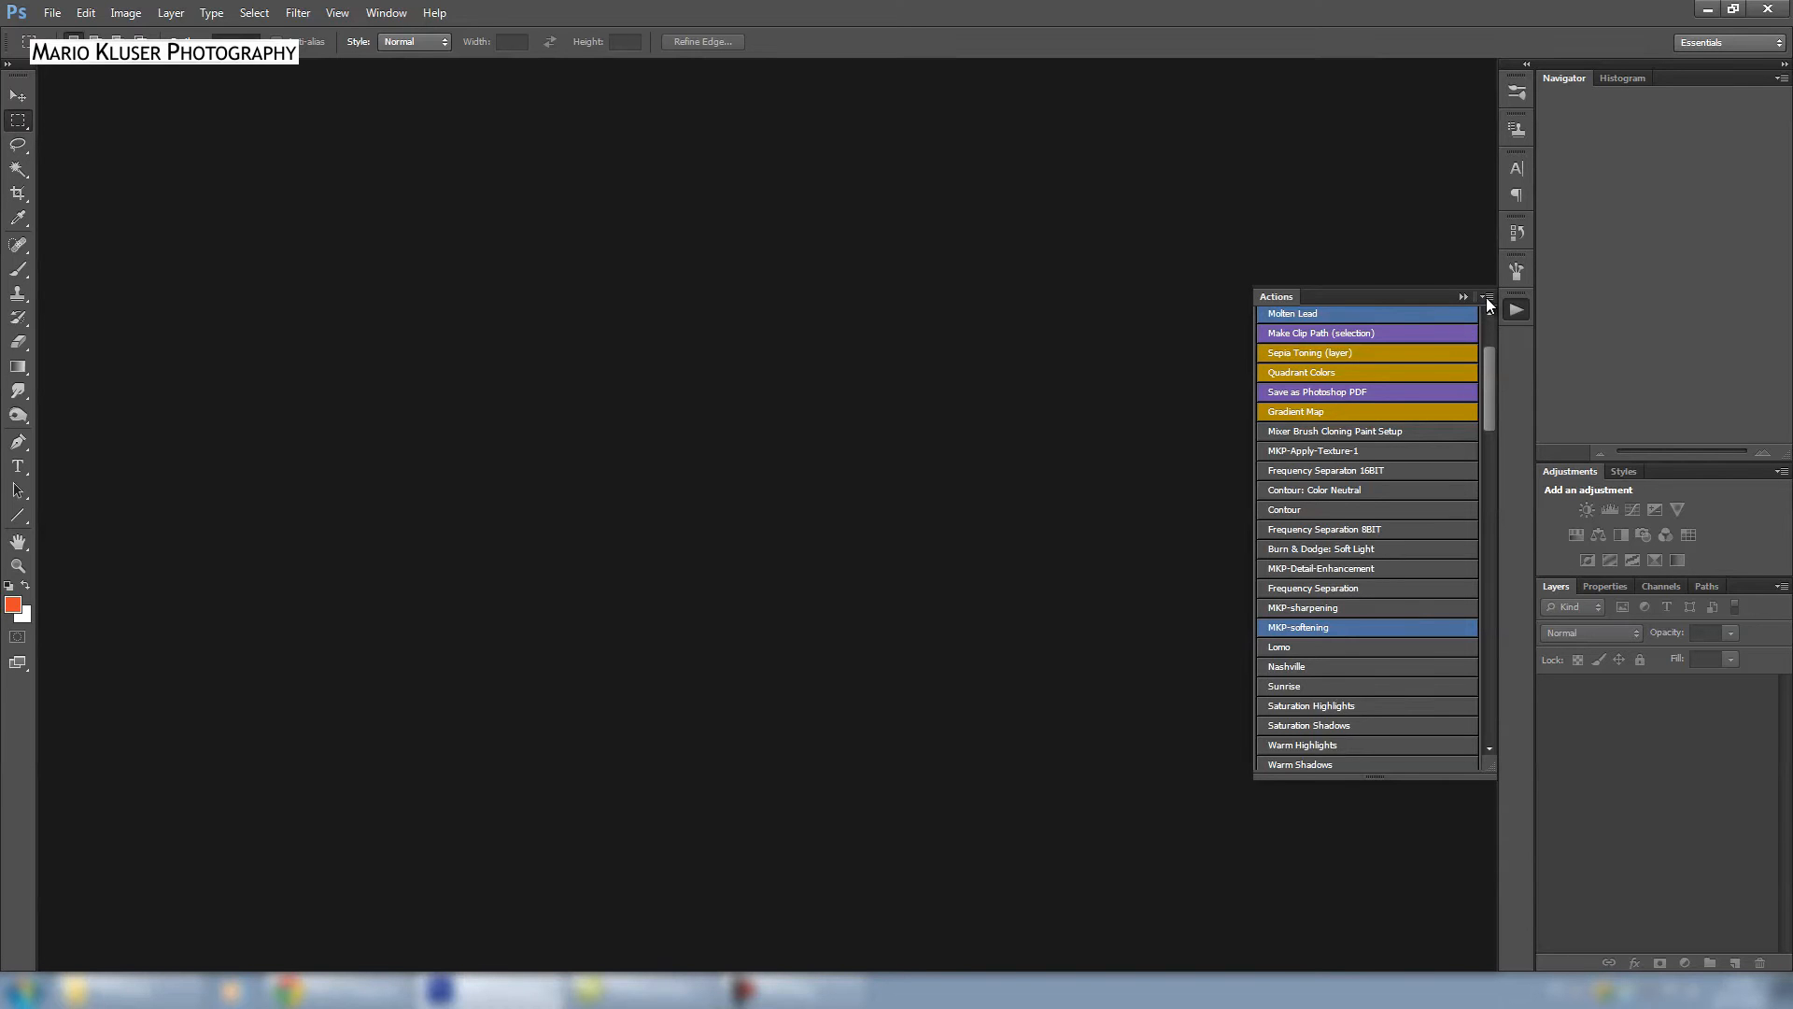
Step: Uncheck Button Mode in the Actions panel menu to show action sets as a list
click(1484, 296)
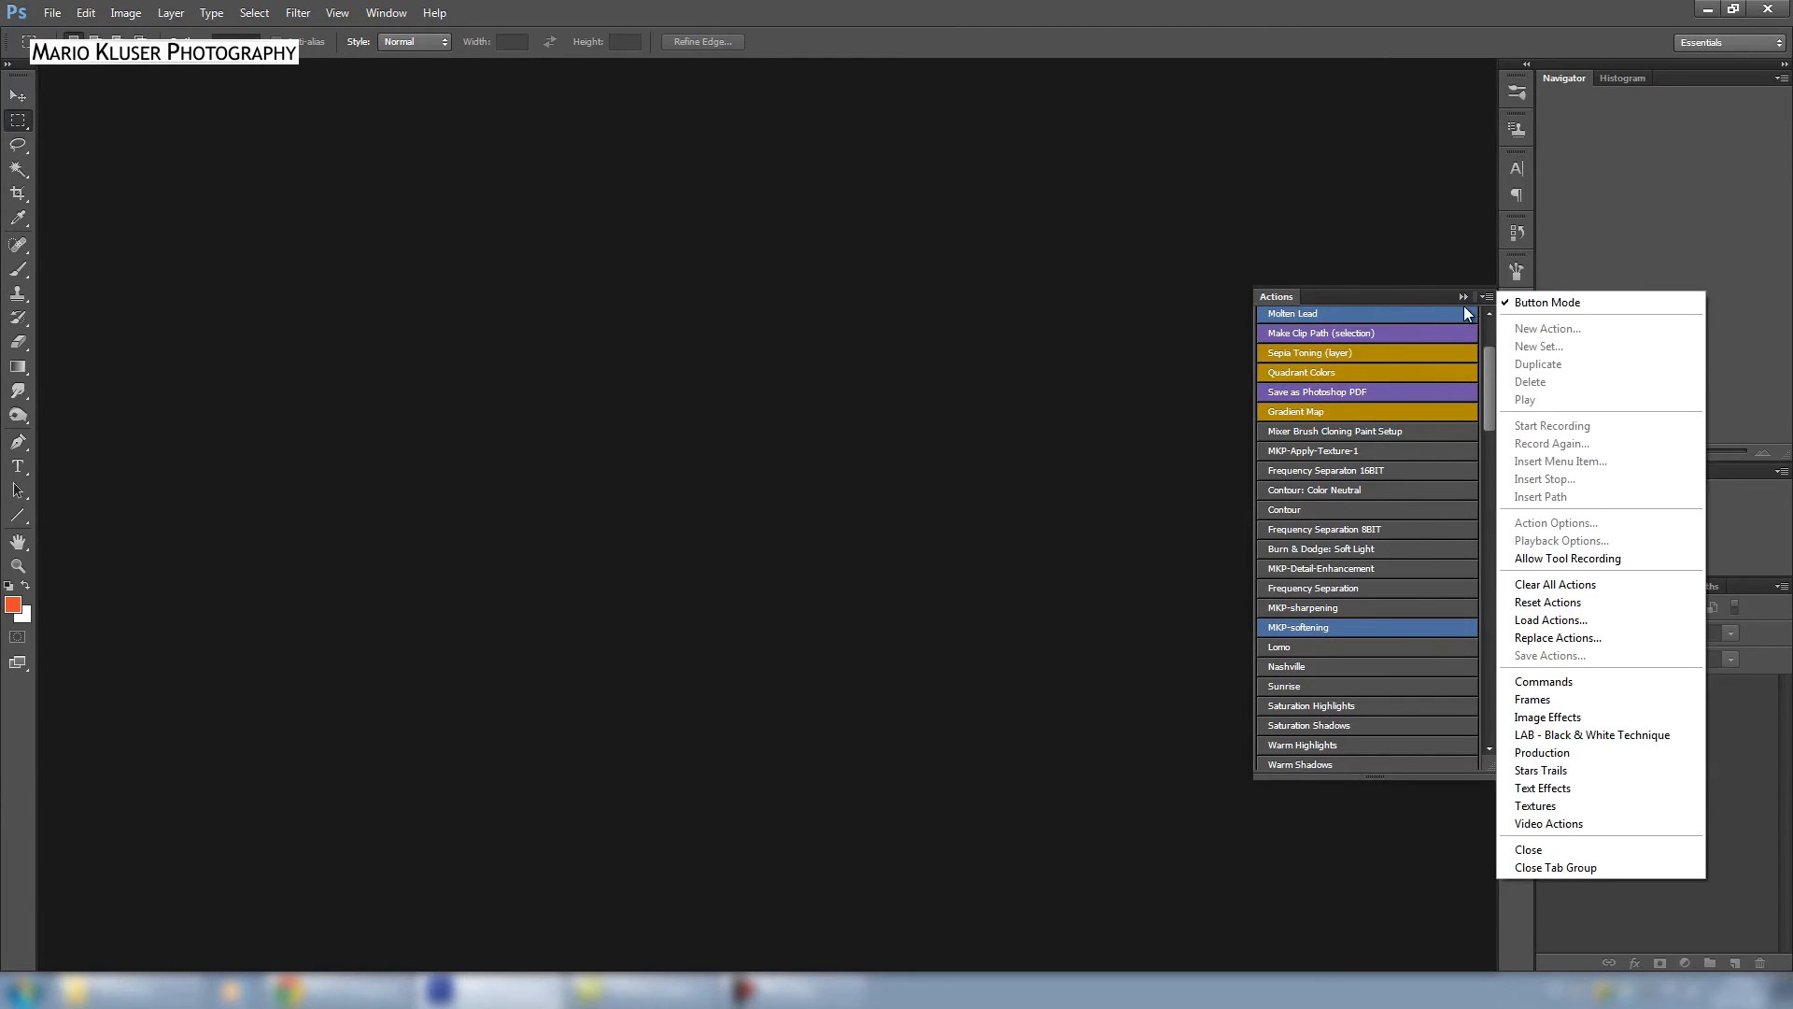
mouse_move(1453, 362)
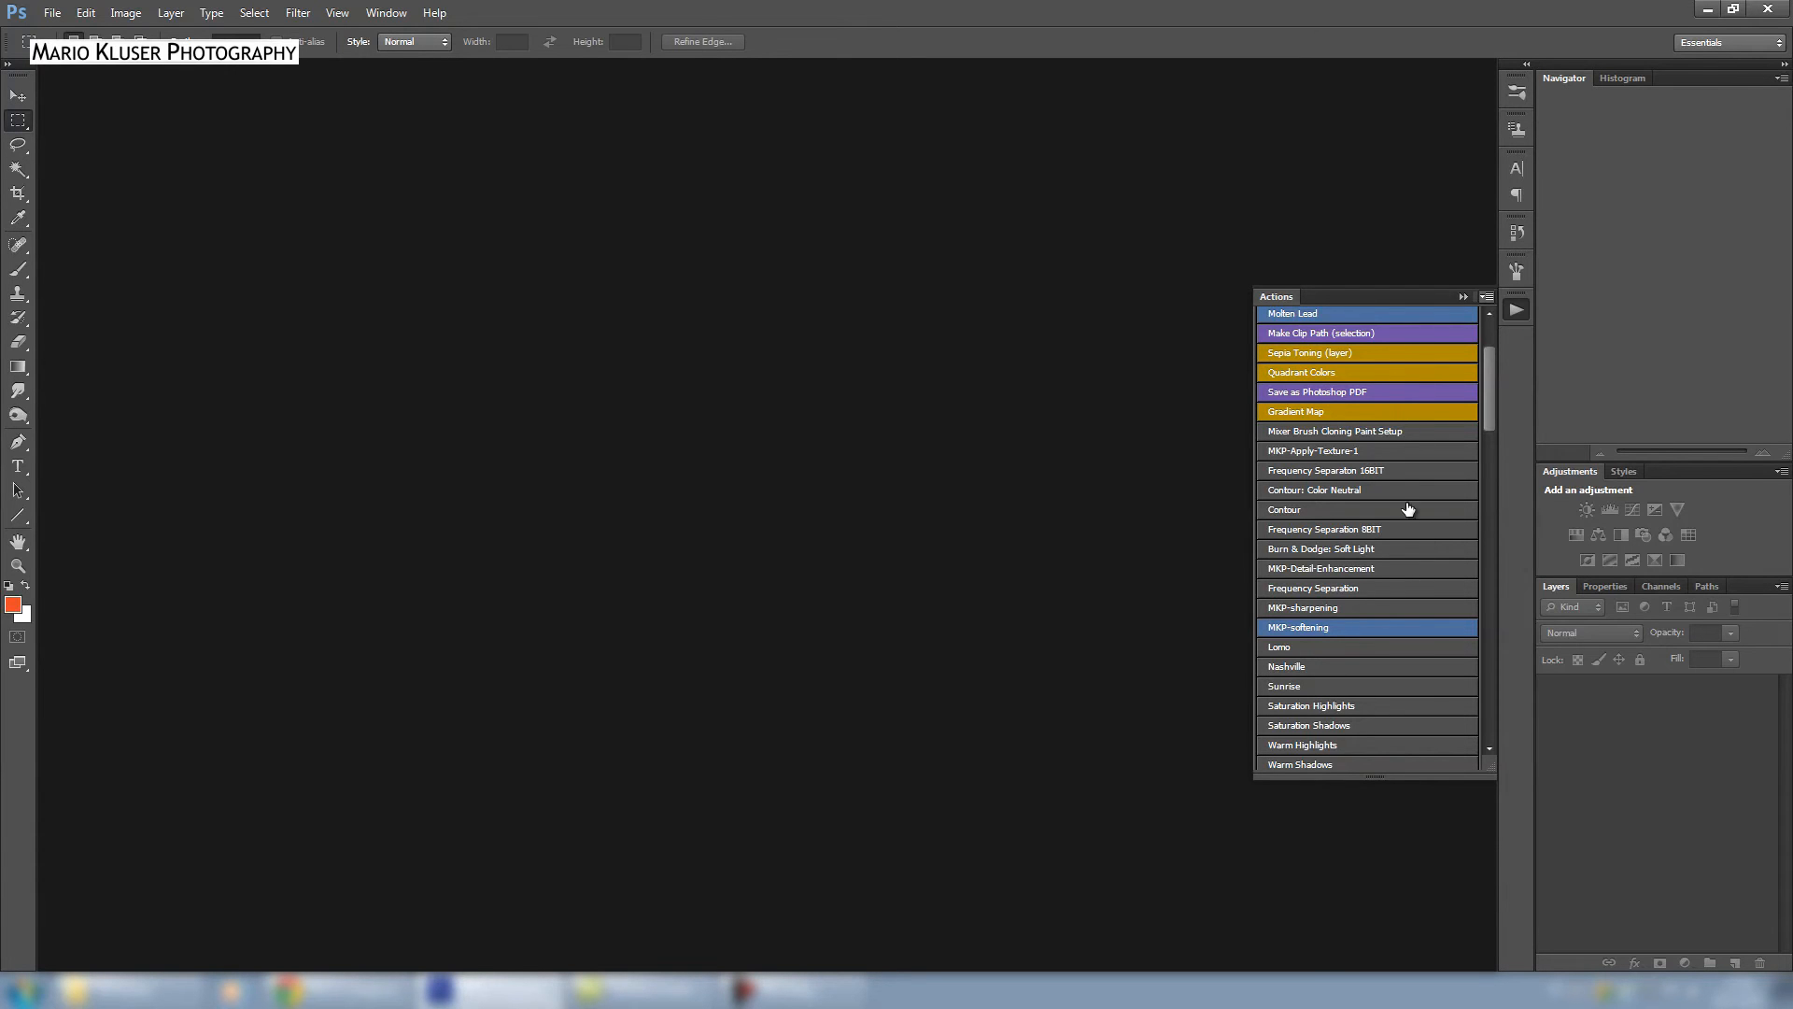
click(1486, 296)
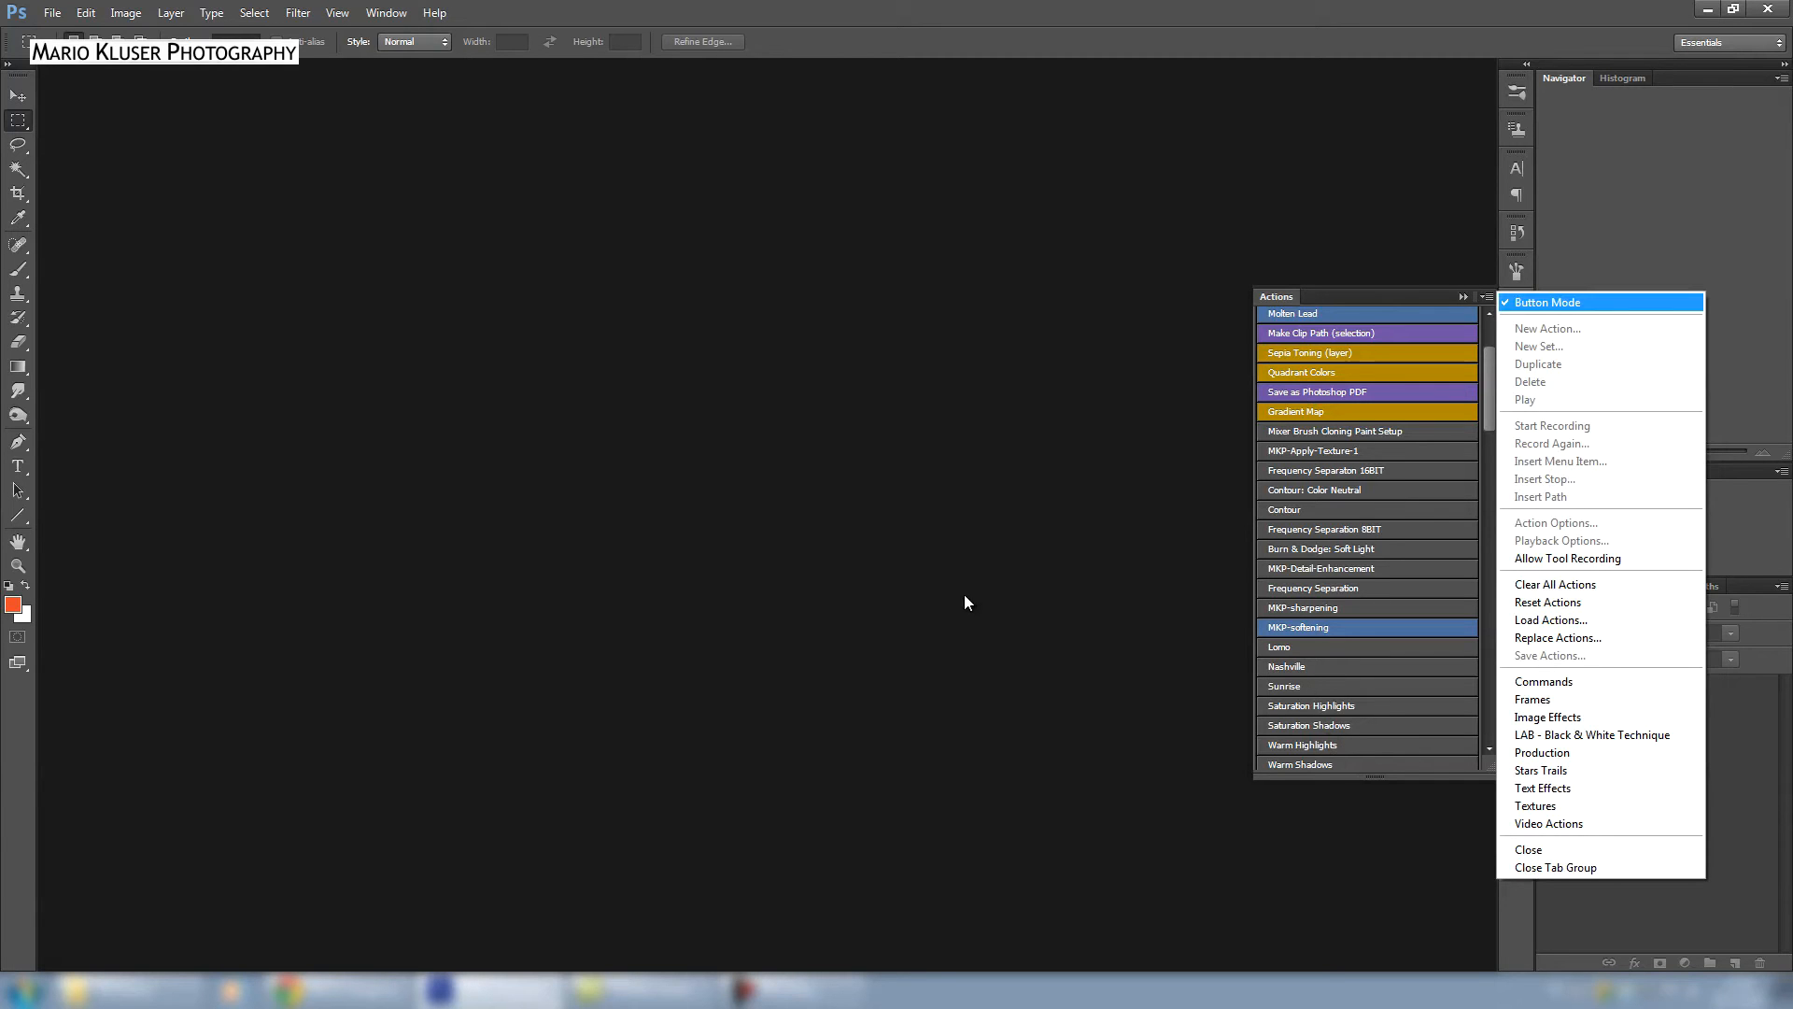
click(1548, 302)
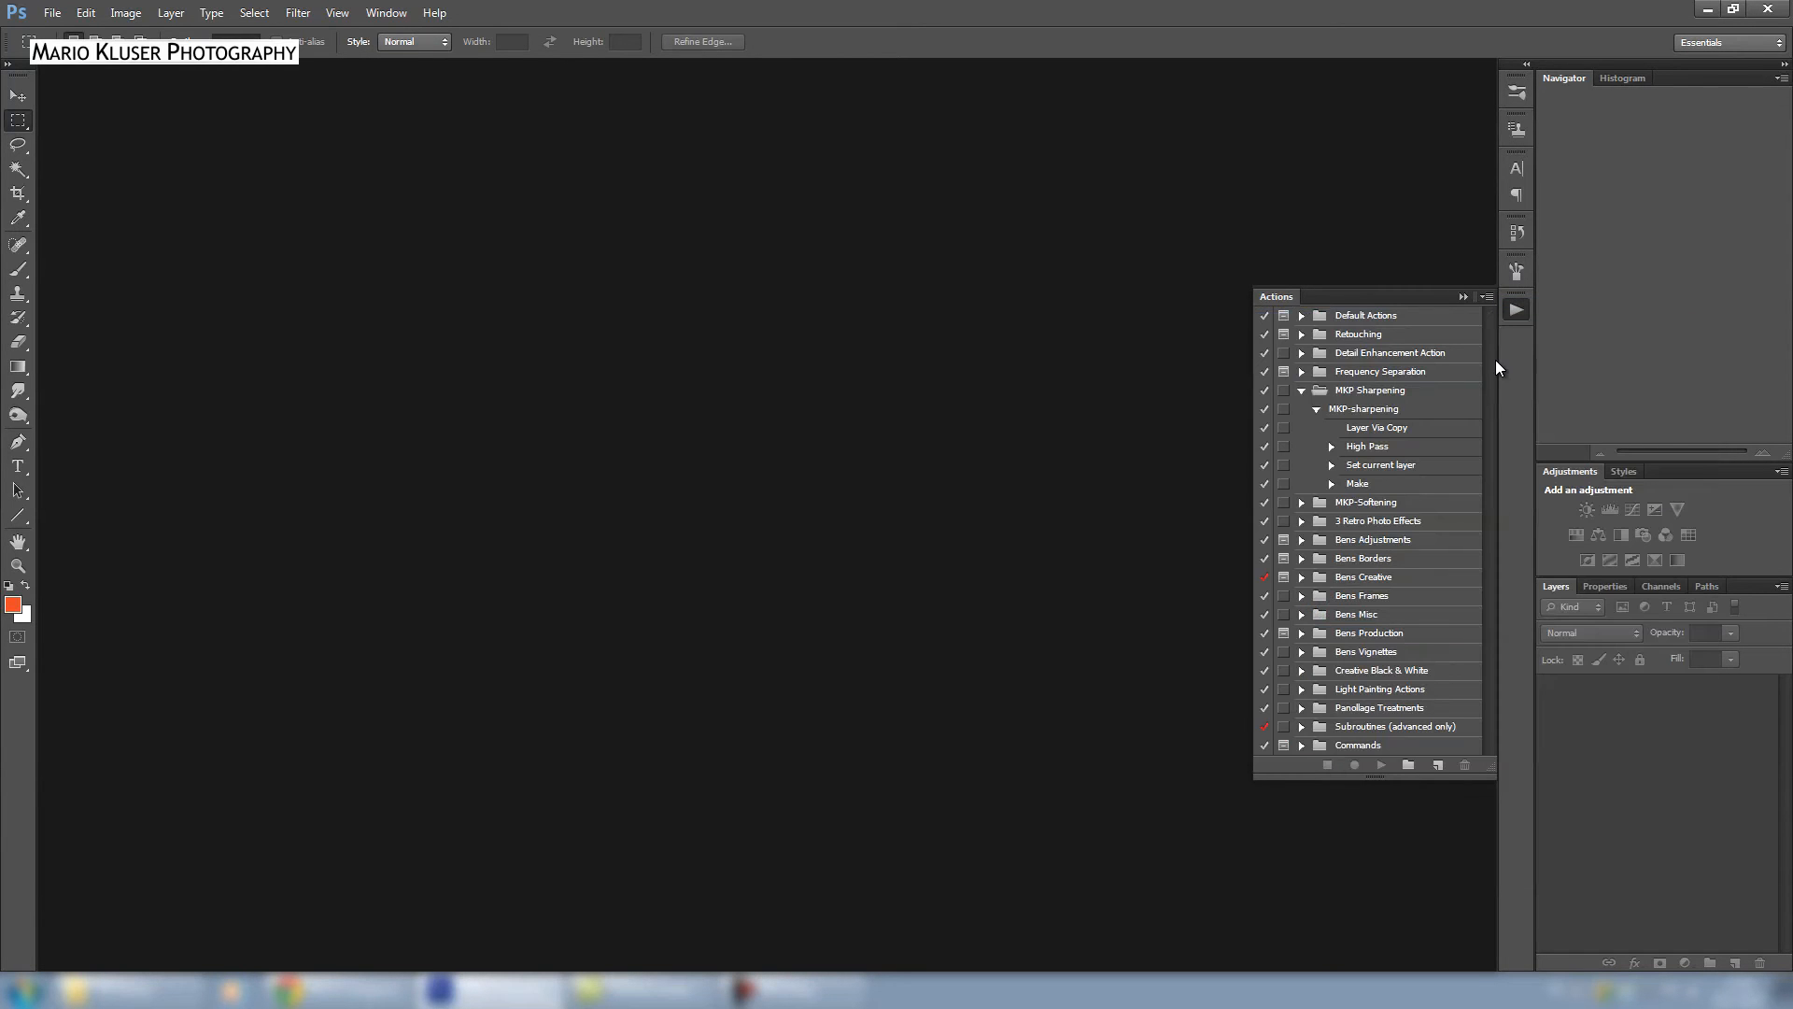
Step: Expand the MKP Sharpening set and open Action Options for the MKP-sharpening action
click(1300, 391)
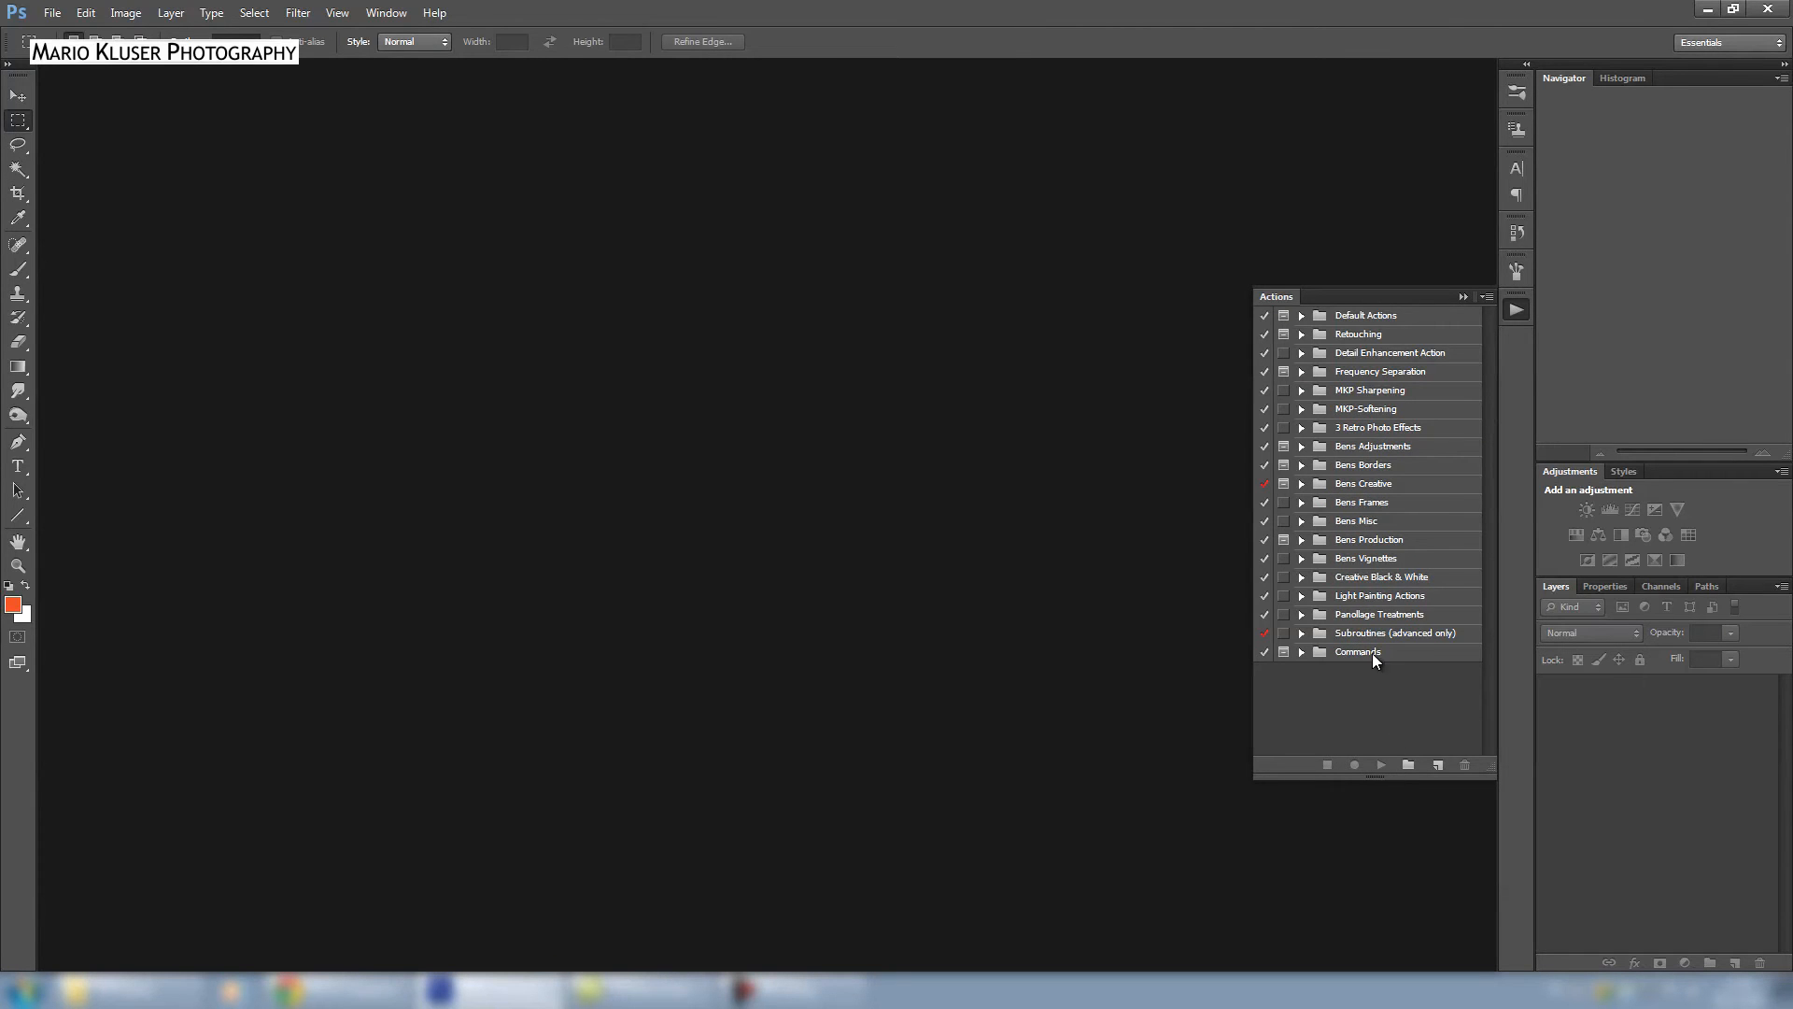
click(1300, 390)
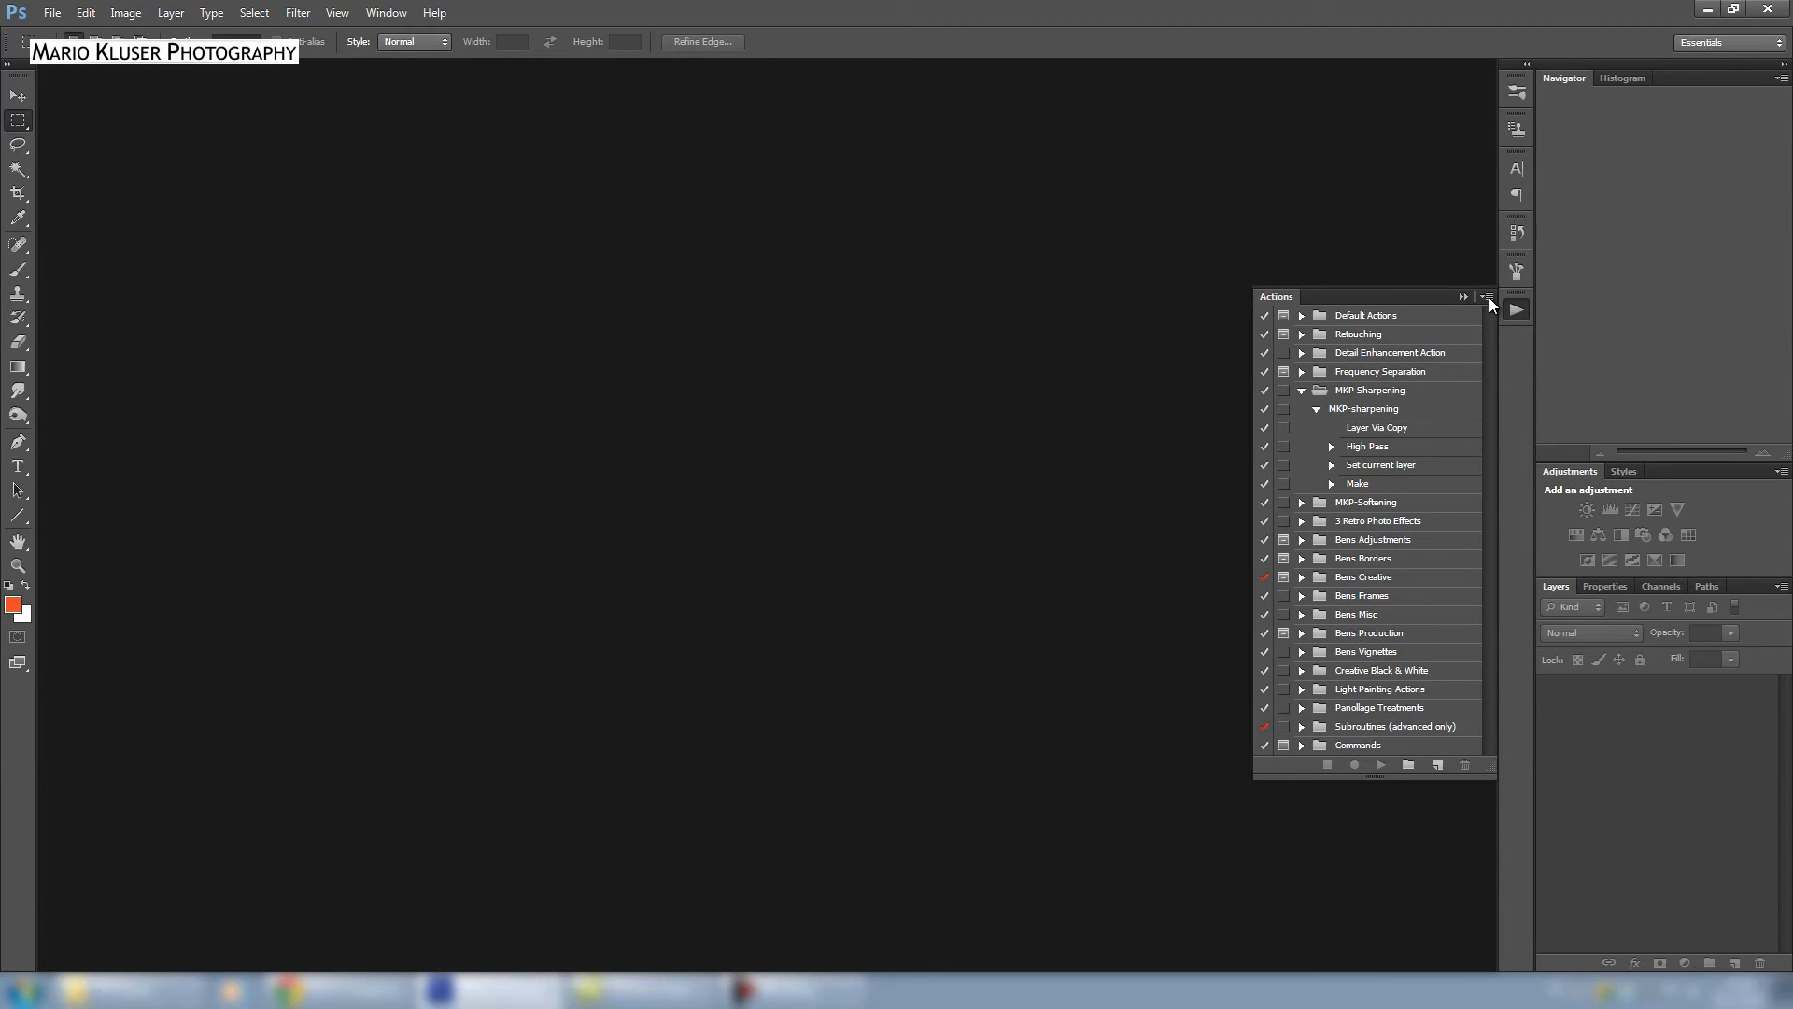
double_click(1363, 408)
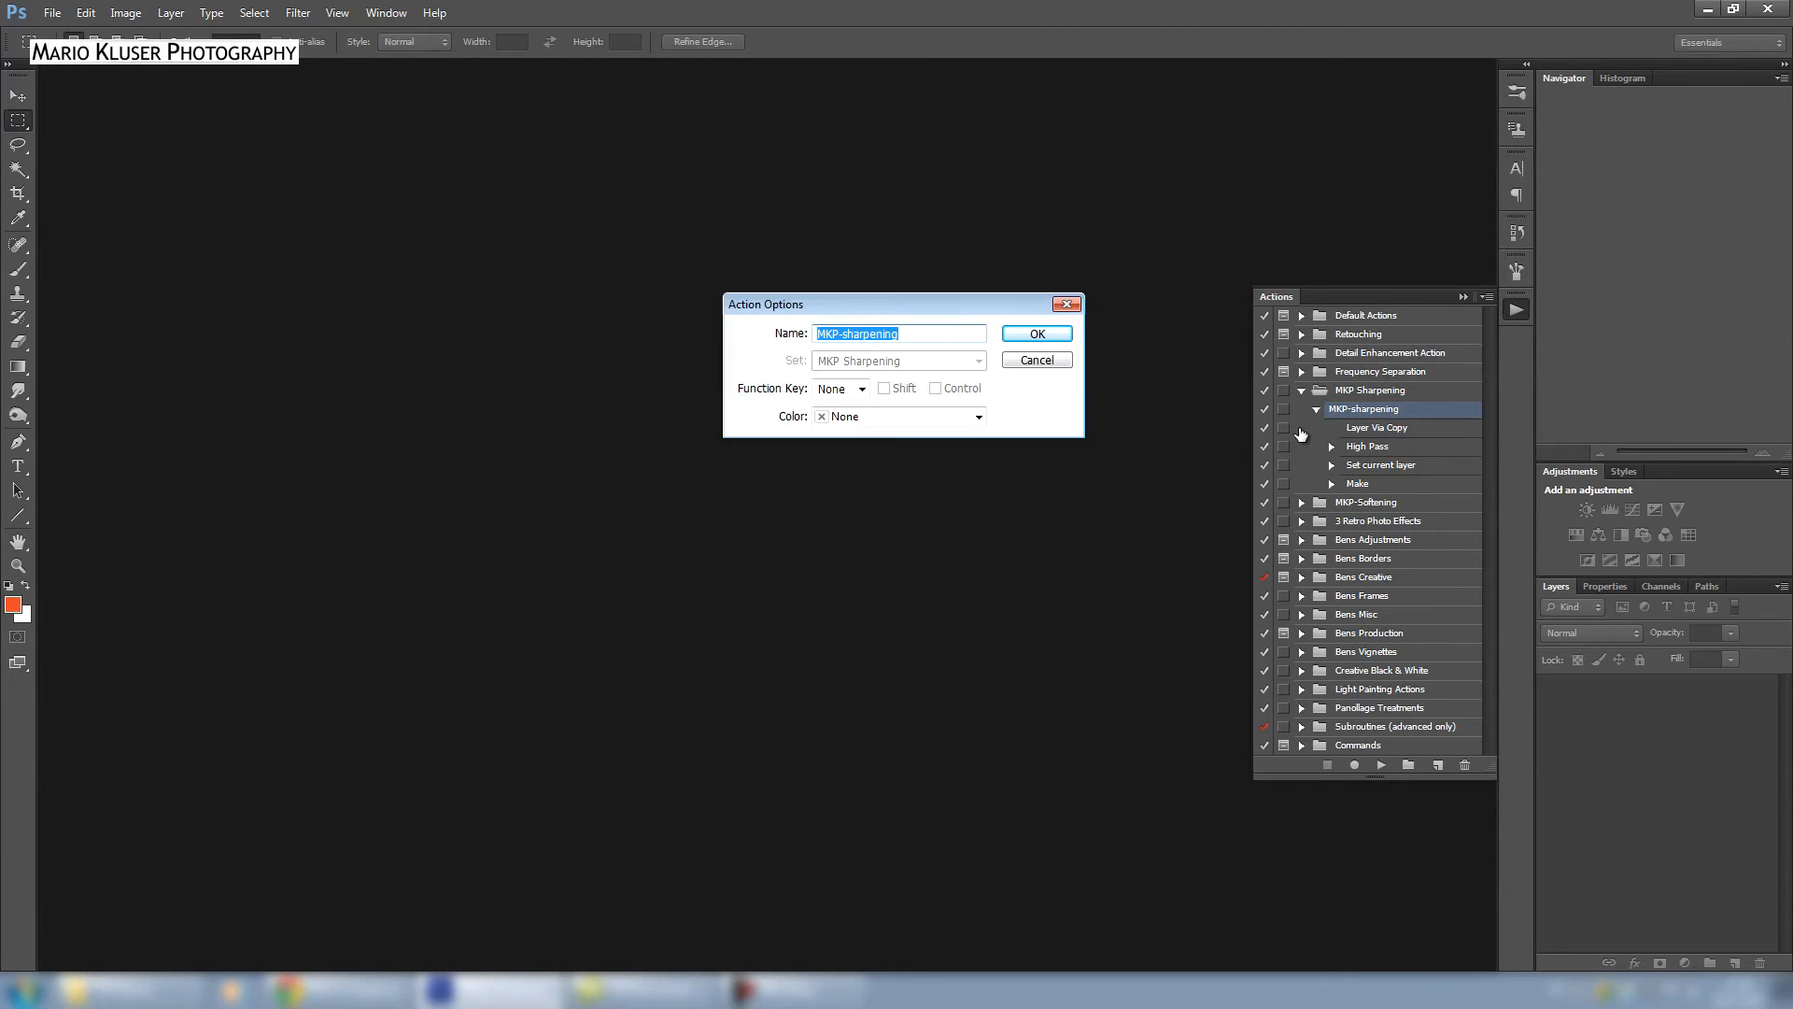
Step: Set the MKP-sharpening action's Color to Blue, then reopen its options to confirm
click(1034, 333)
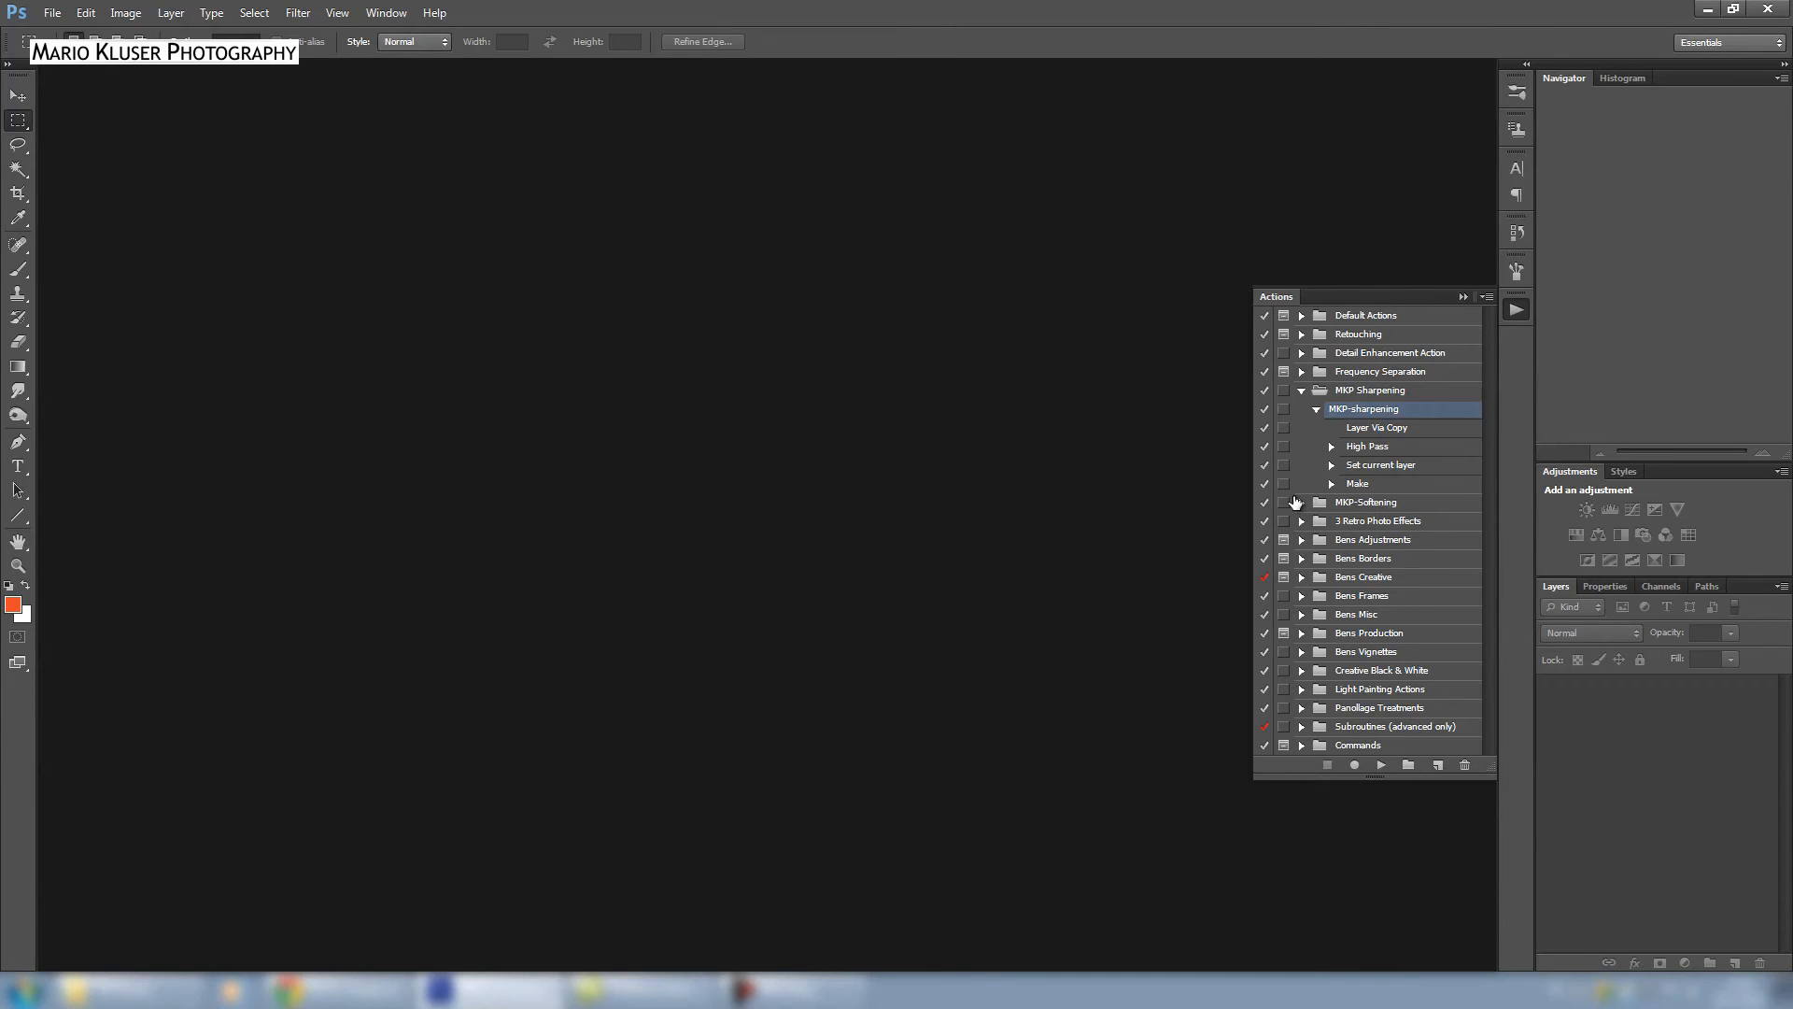
click(1369, 391)
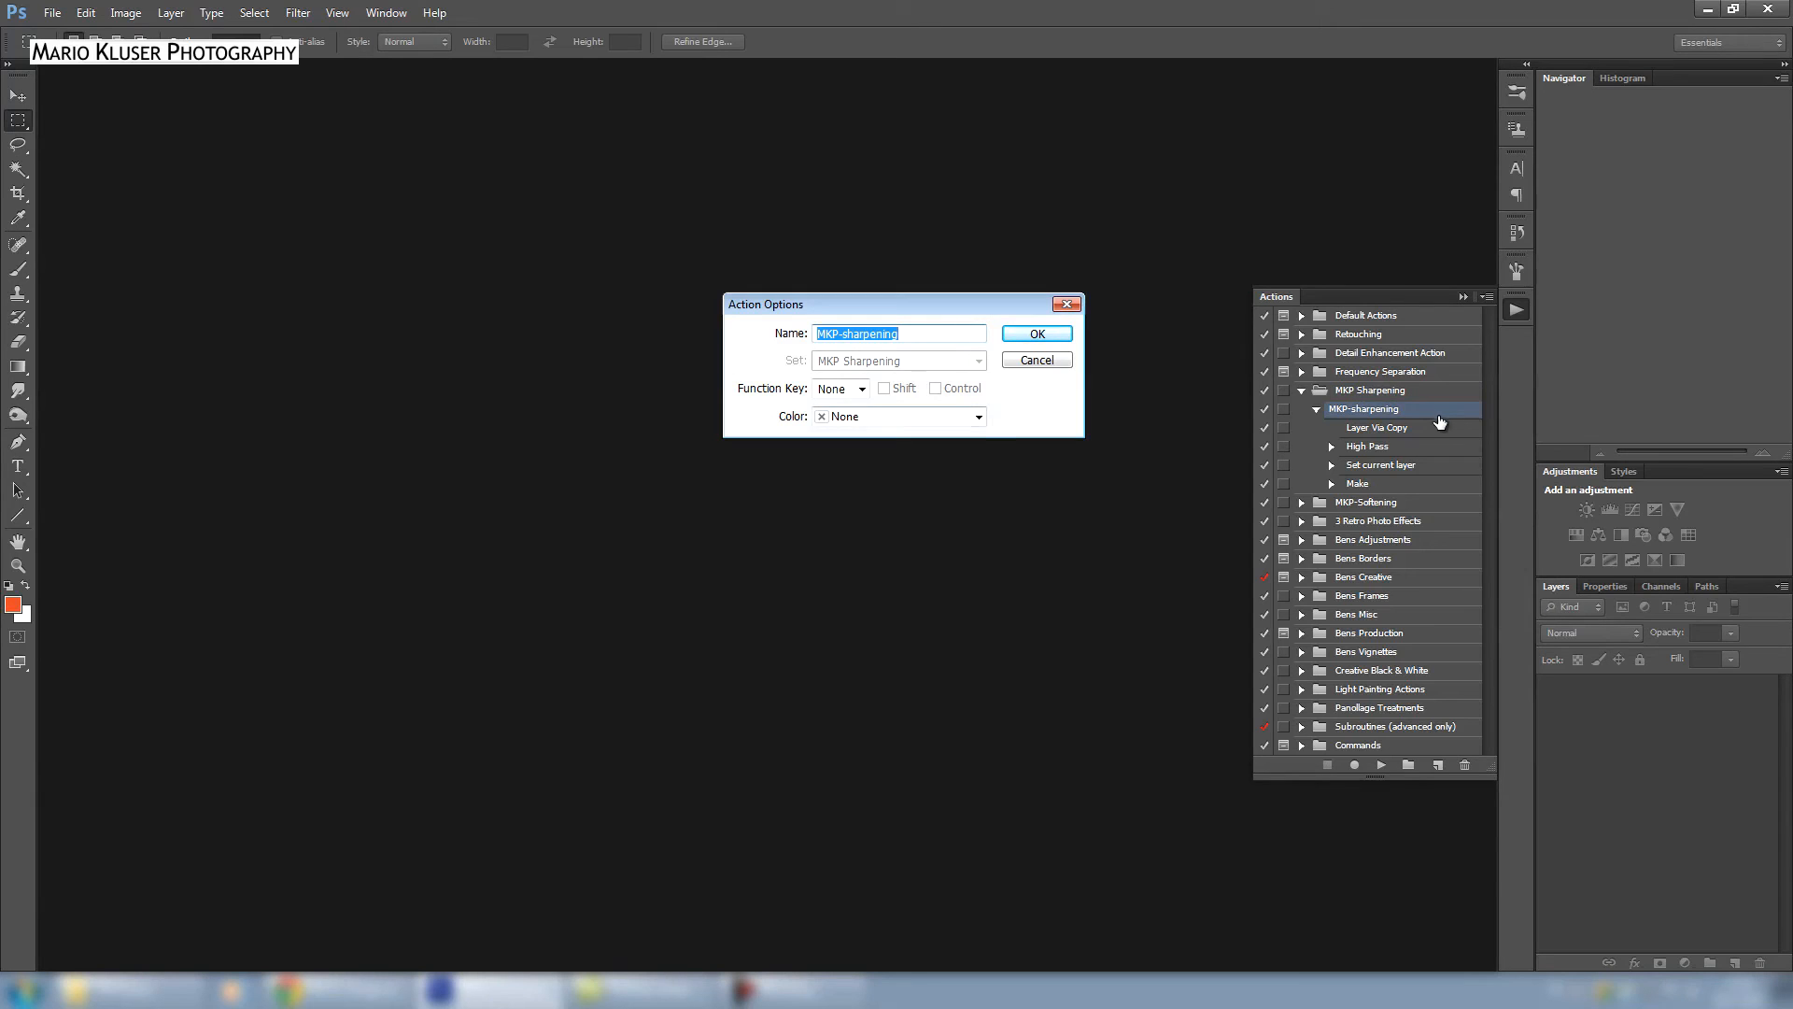
click(897, 416)
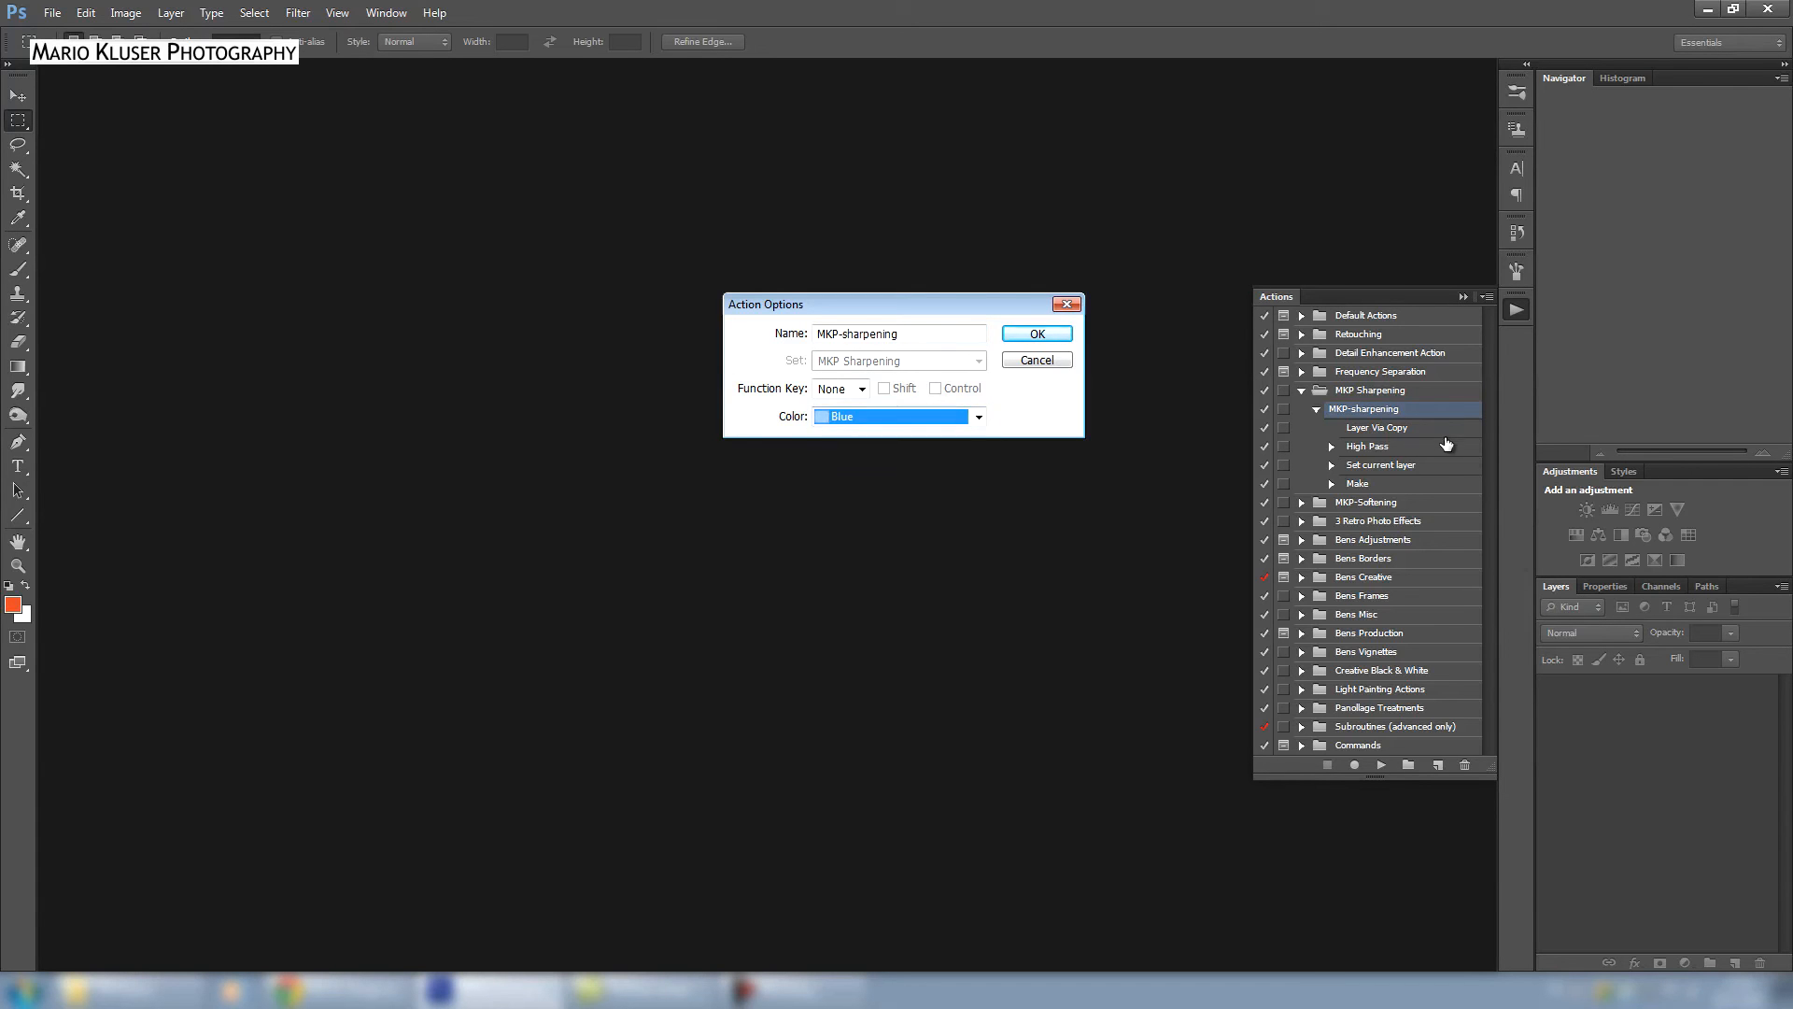
click(1034, 332)
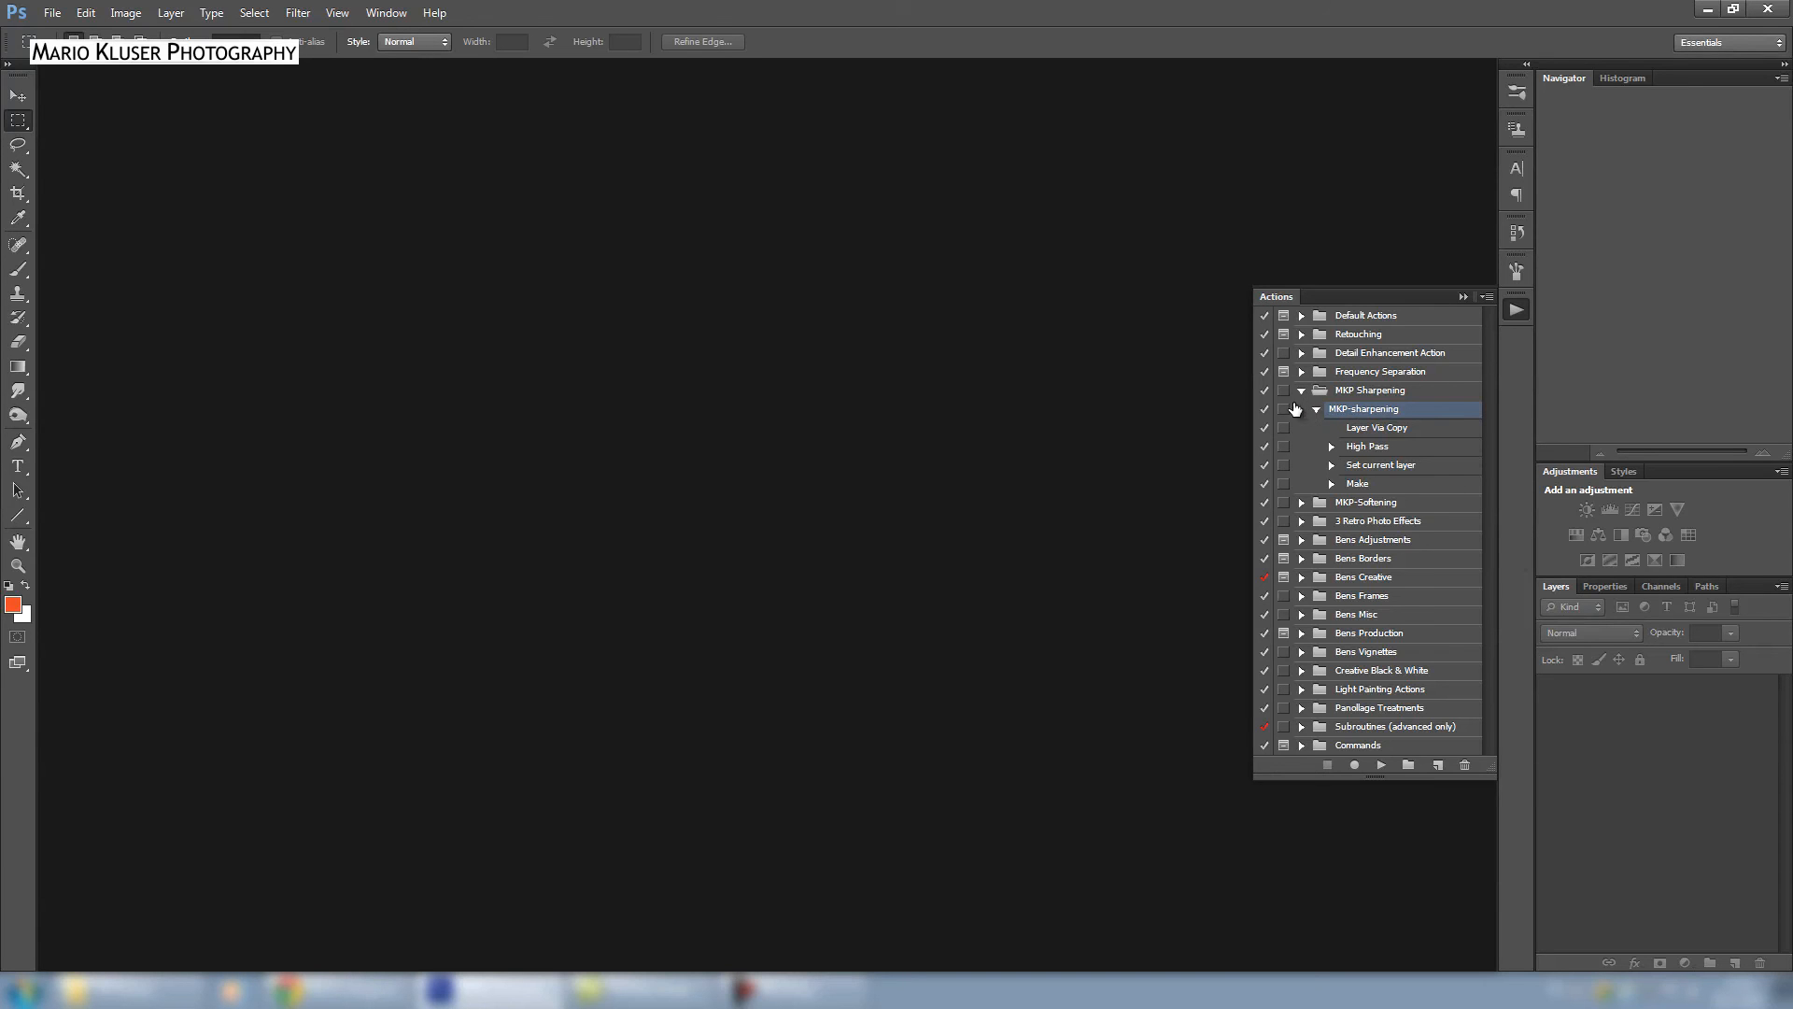
double_click(1364, 408)
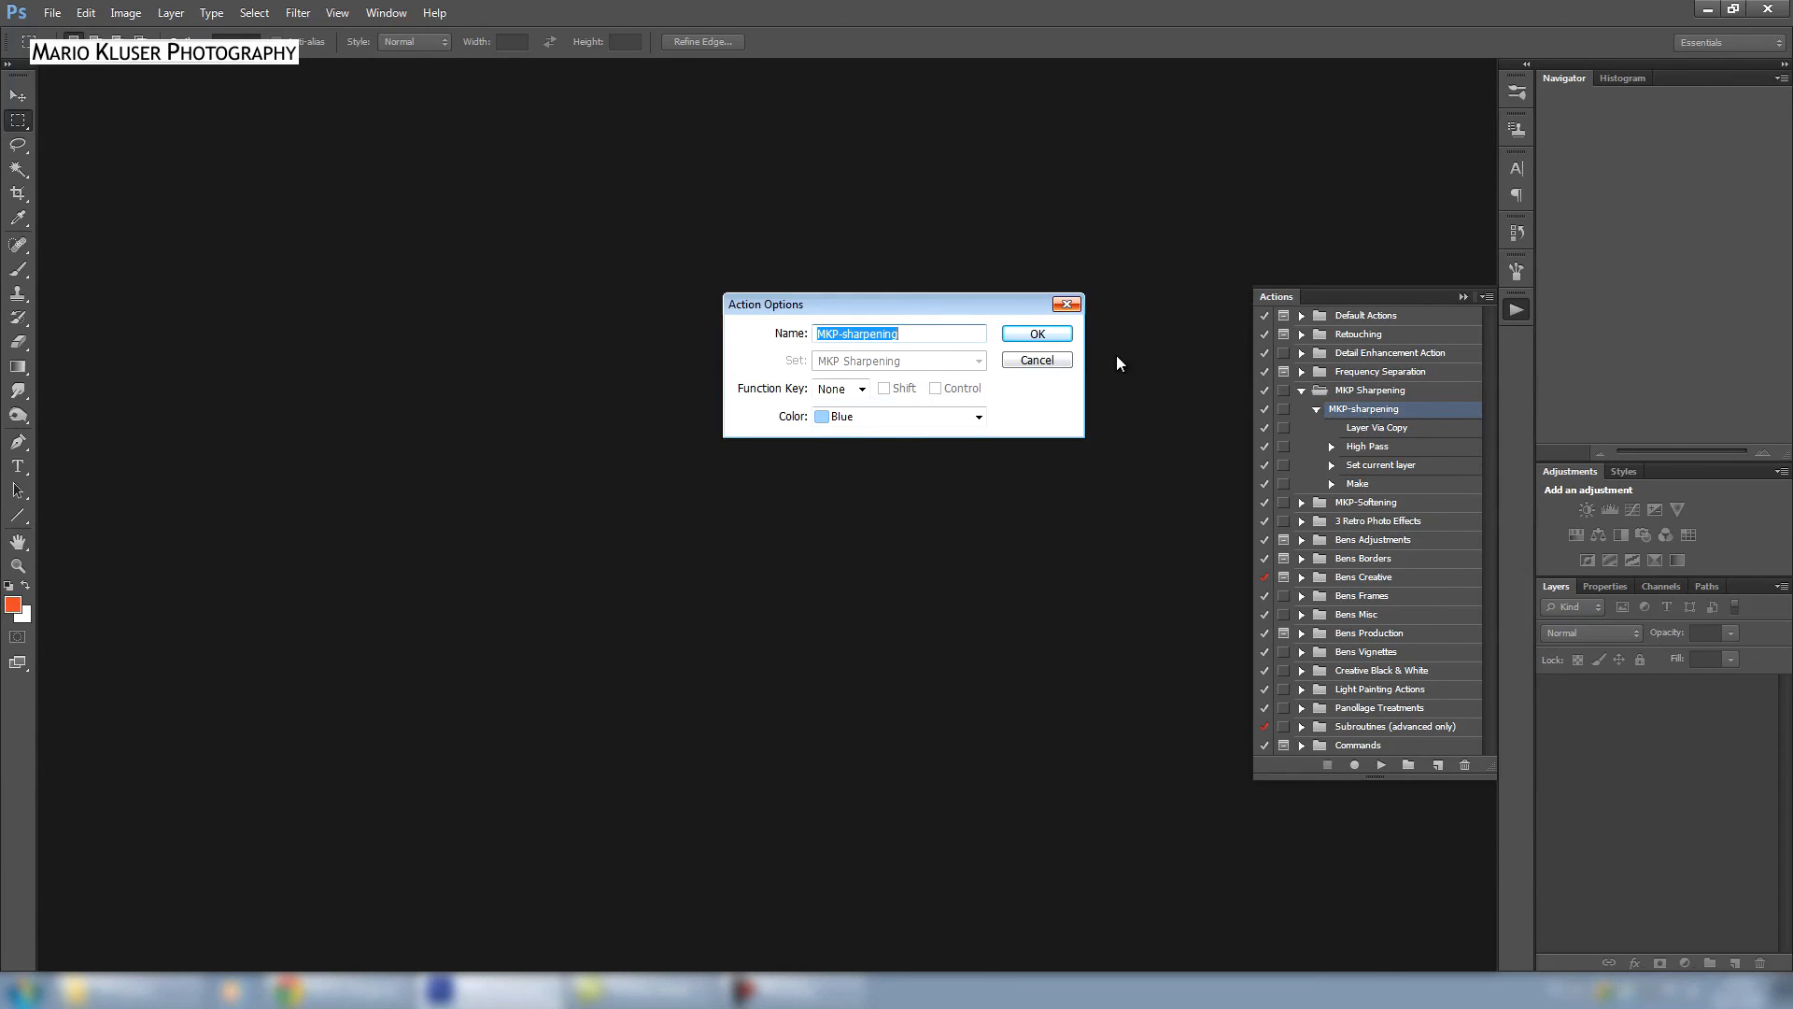
click(1486, 296)
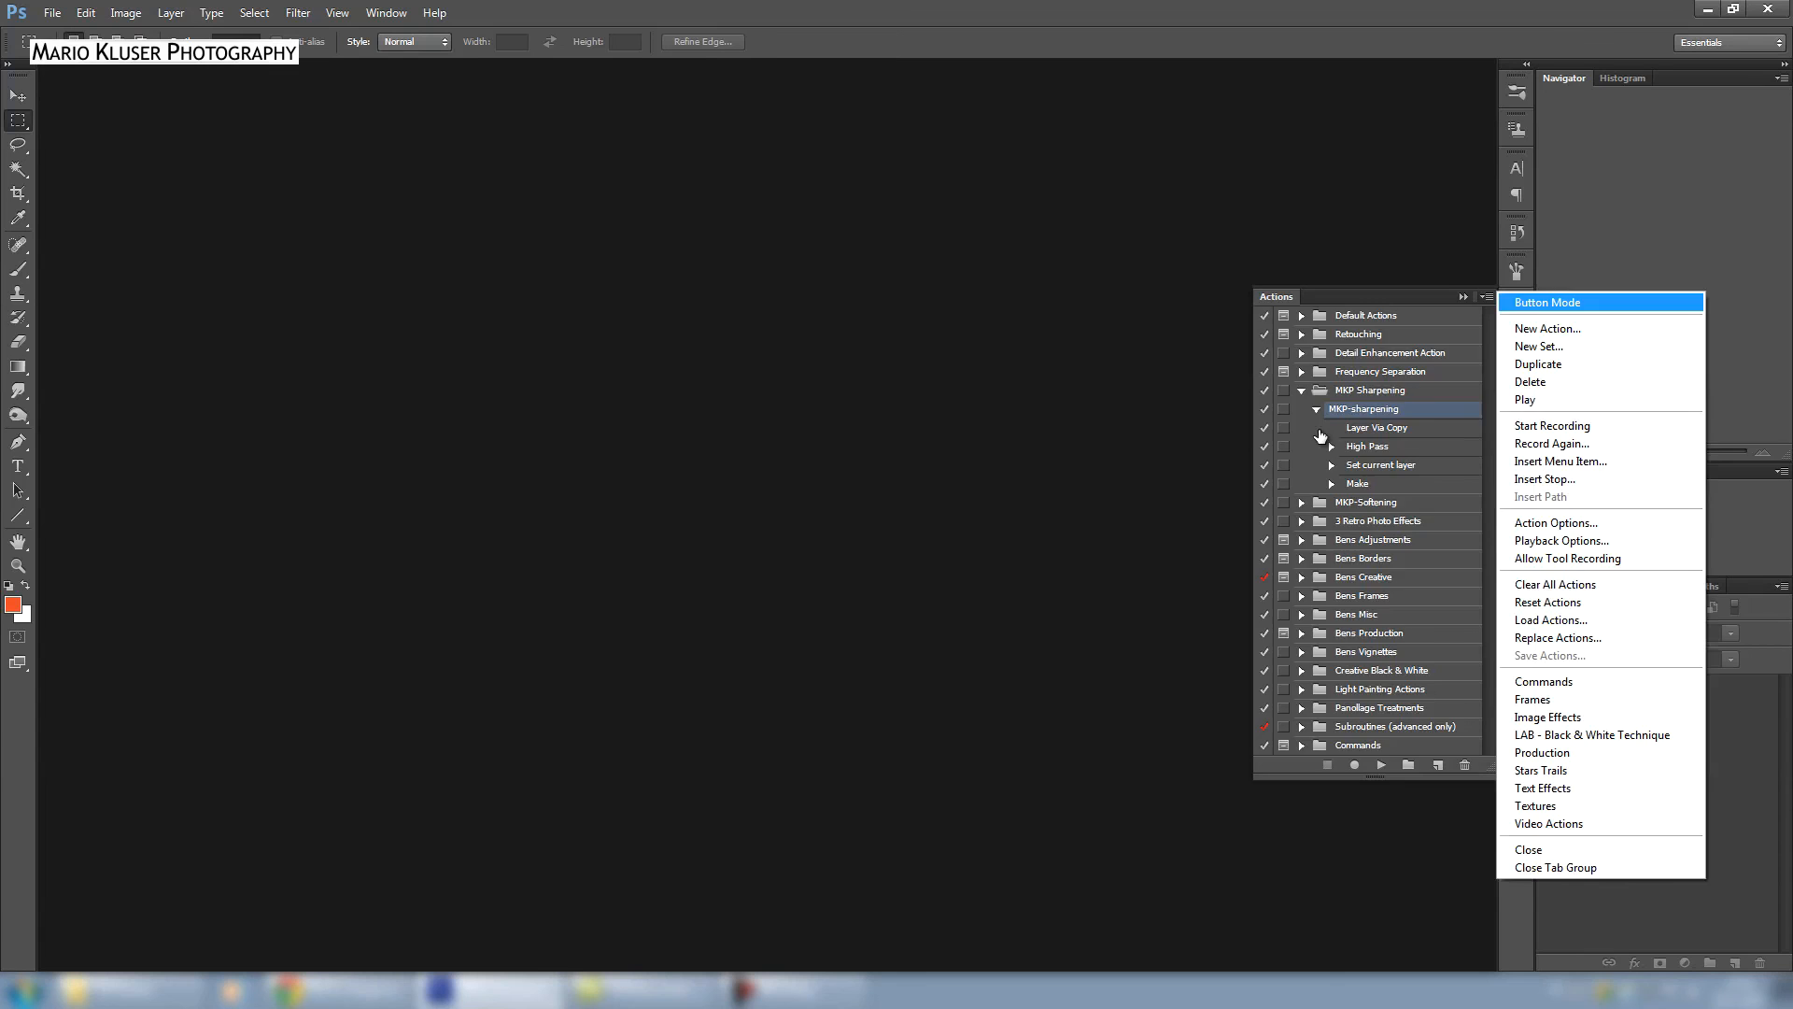
Step: Re-enable Button Mode so MKP-sharpening appears as a blue button
click(1546, 302)
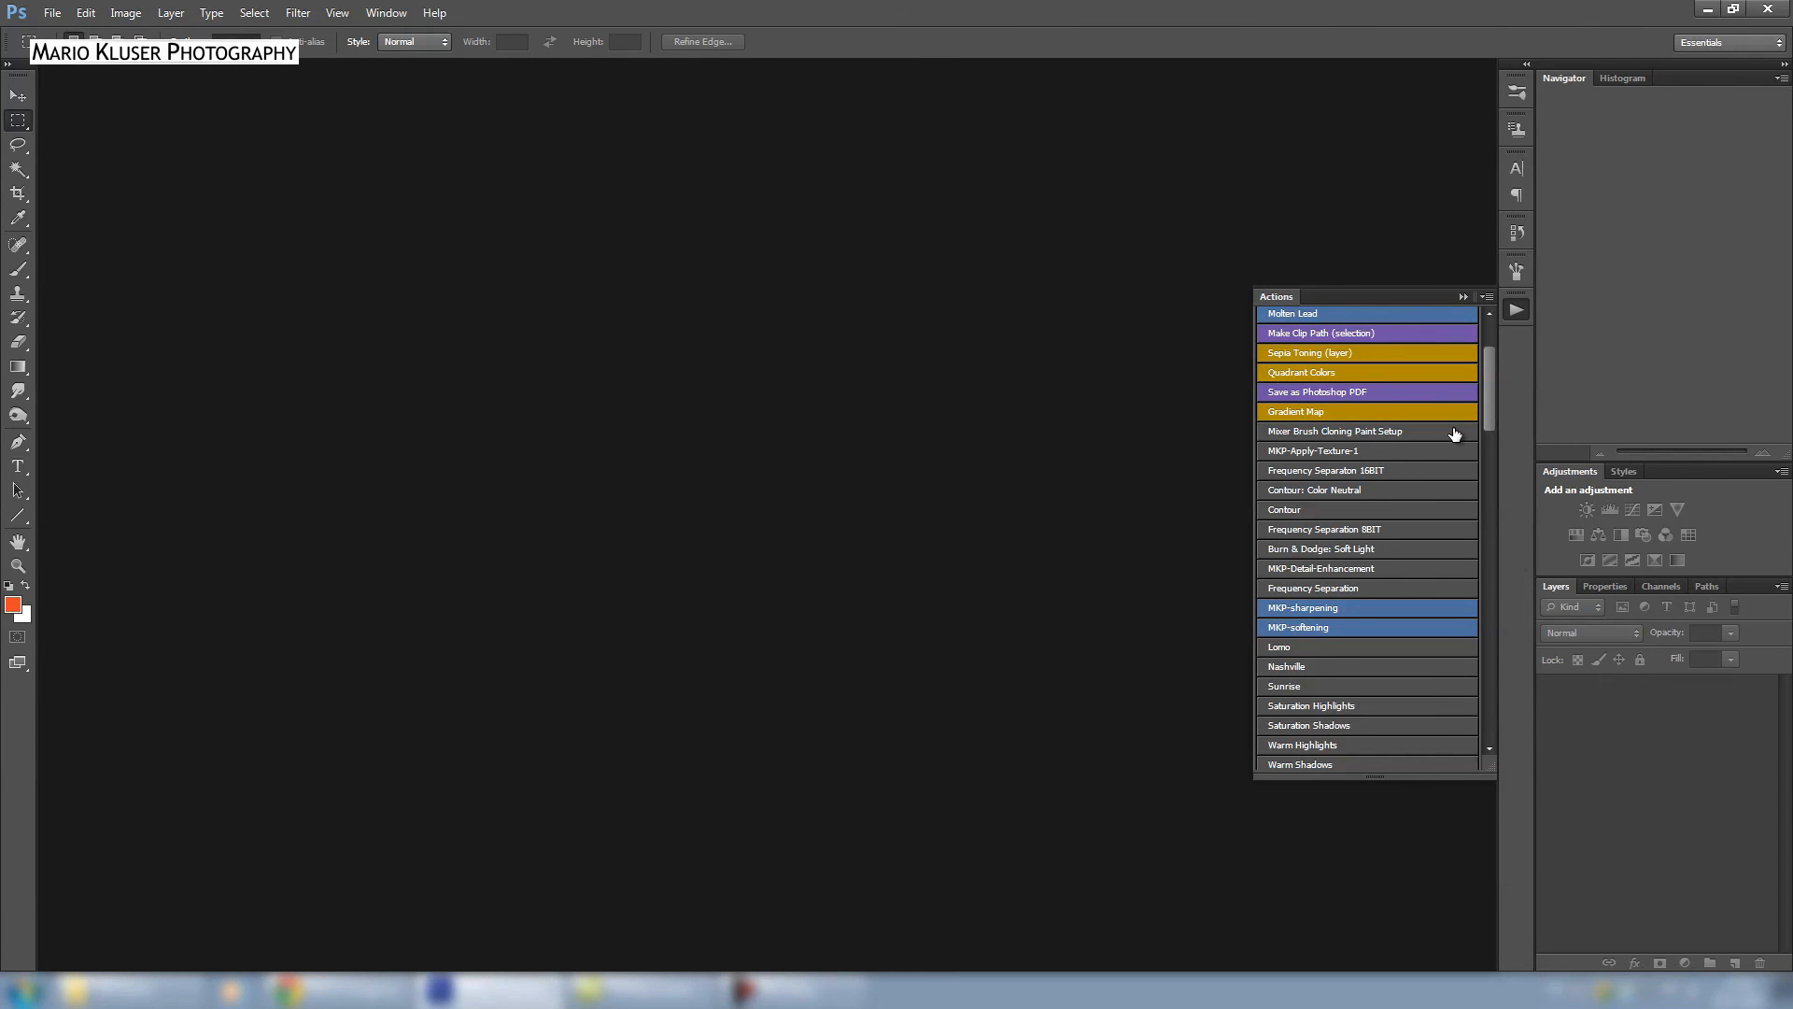
mouse_move(753, 340)
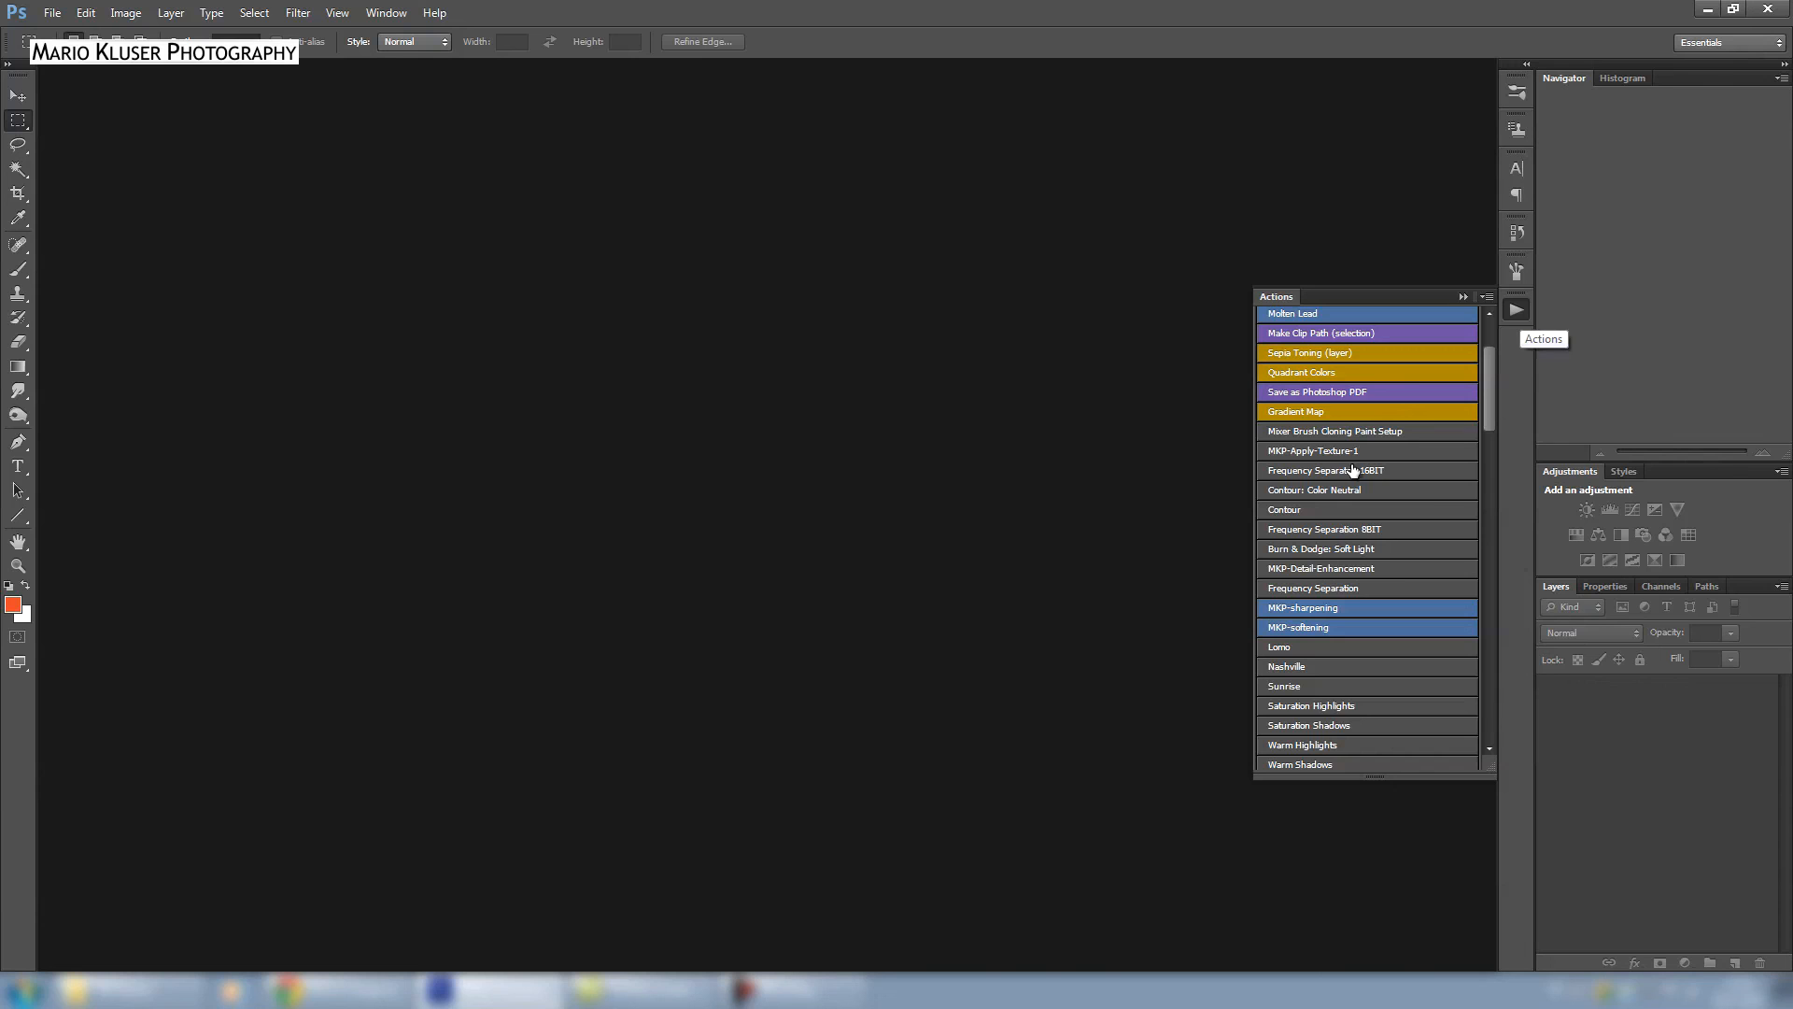
mouse_move(1455, 439)
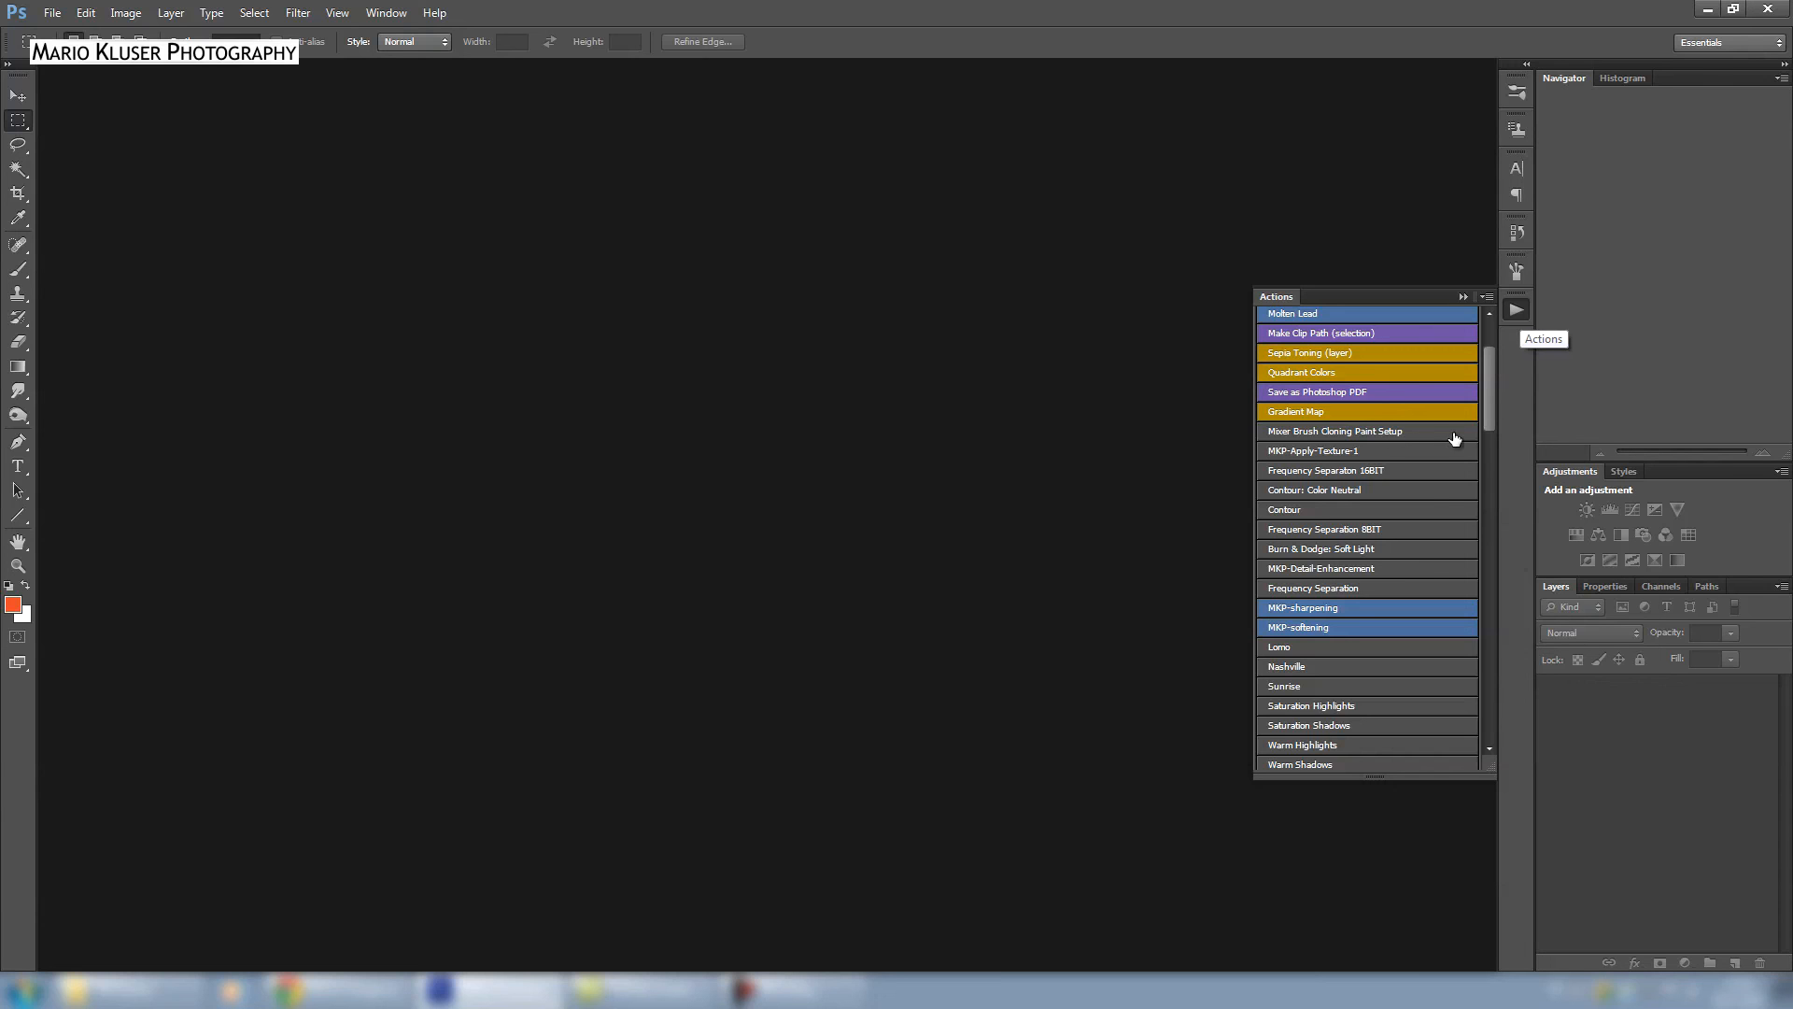
mouse_move(1075, 317)
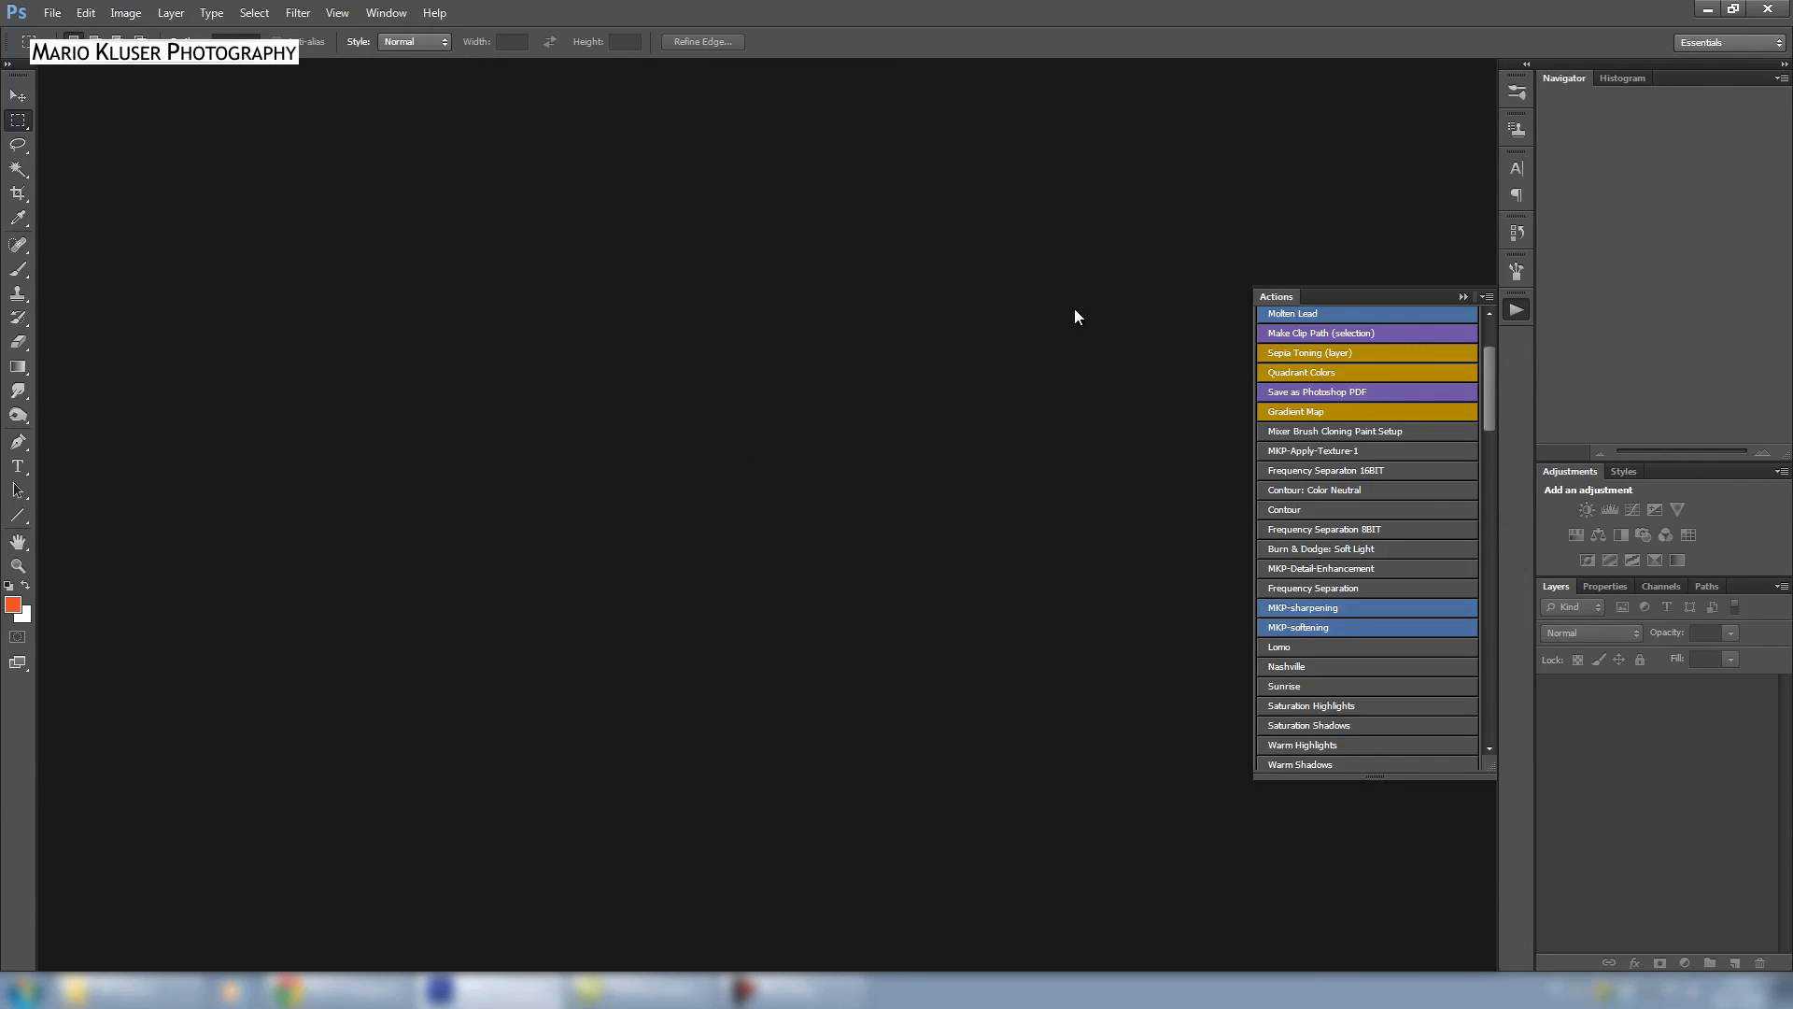
mouse_move(1527, 316)
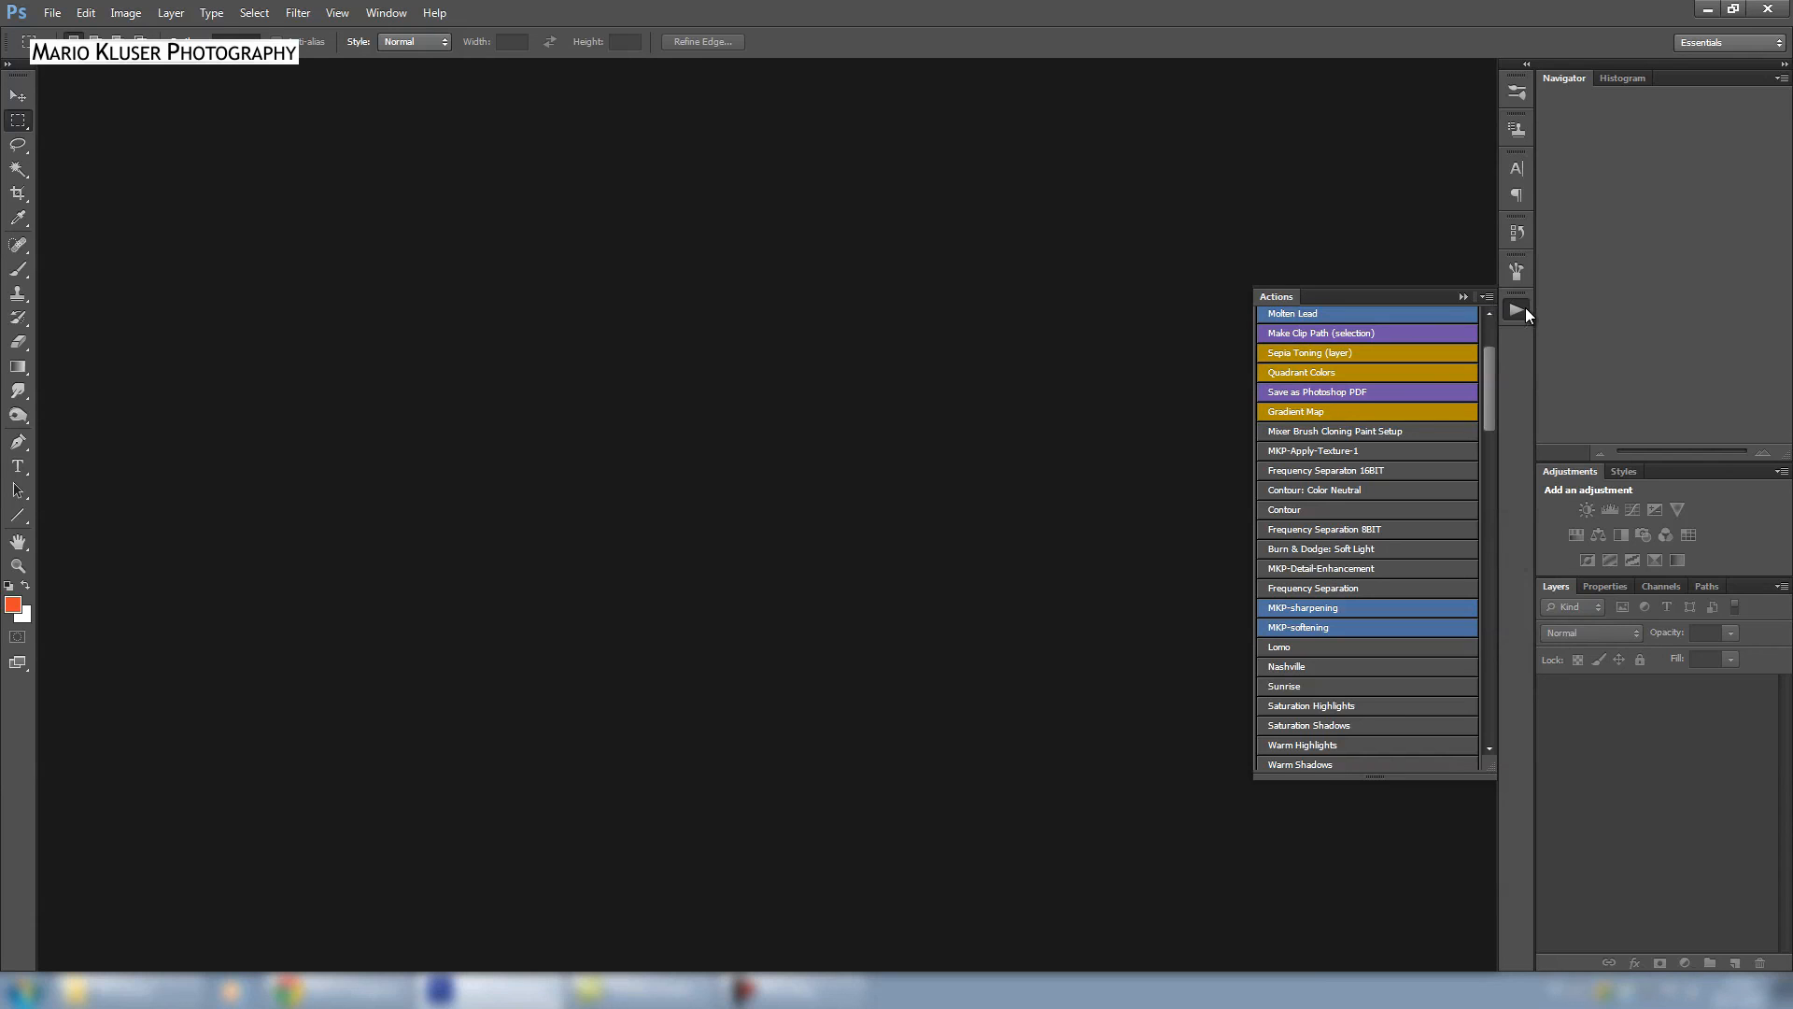
mouse_move(1472, 333)
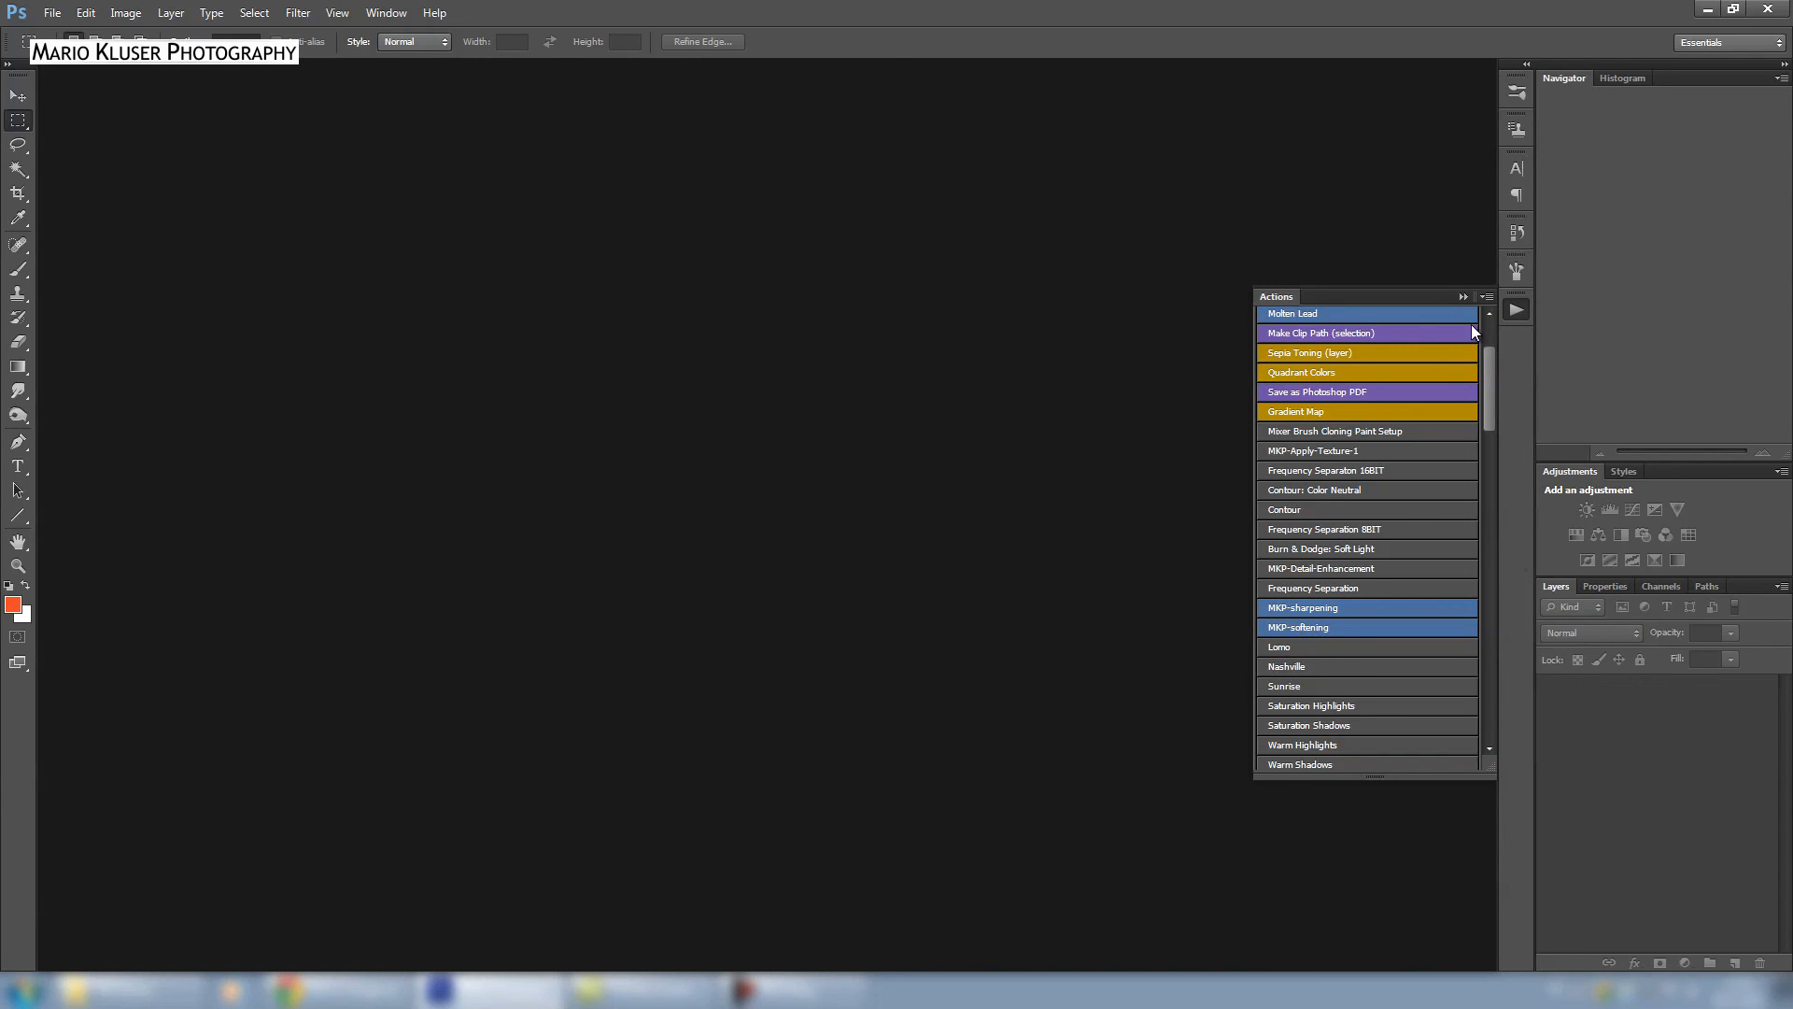
mouse_move(858, 225)
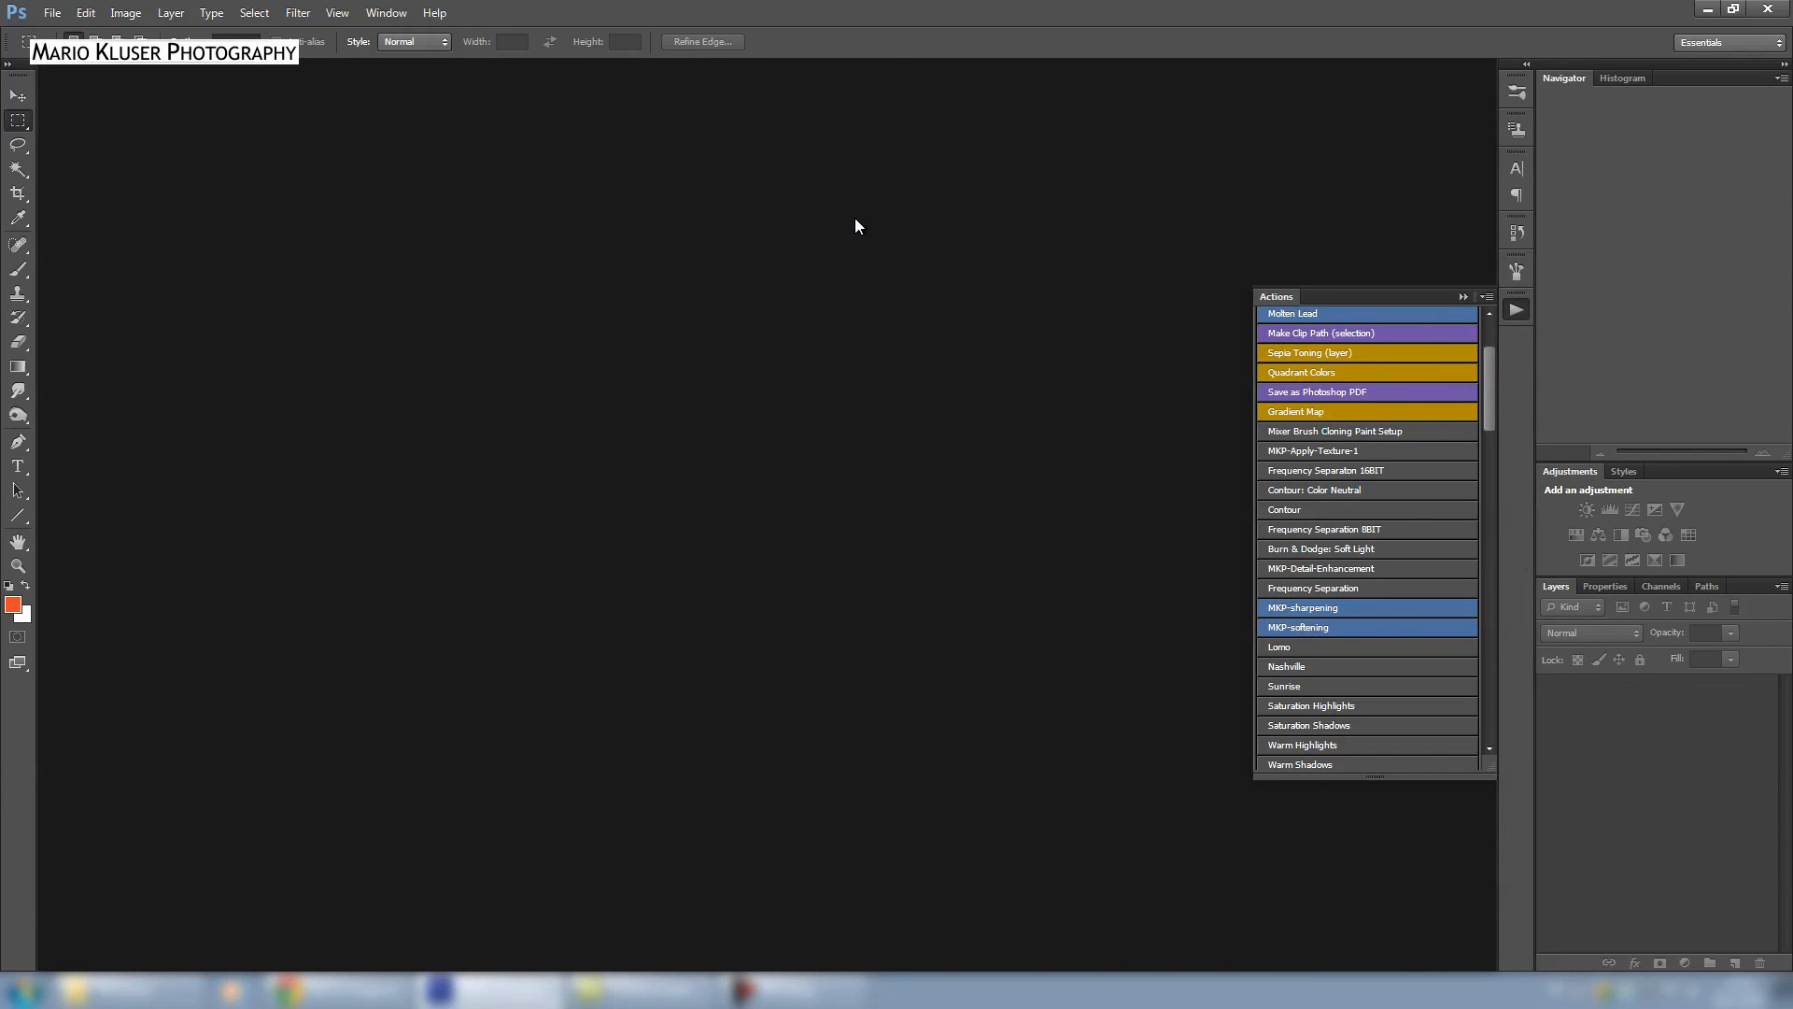